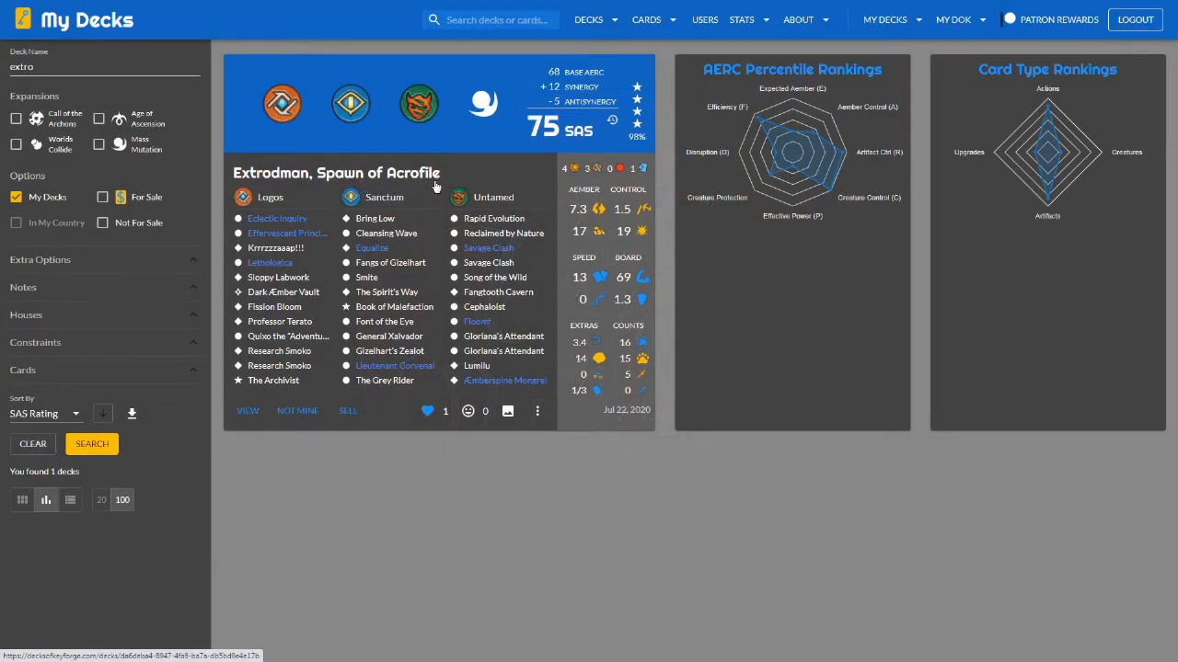
mouse_move(477, 171)
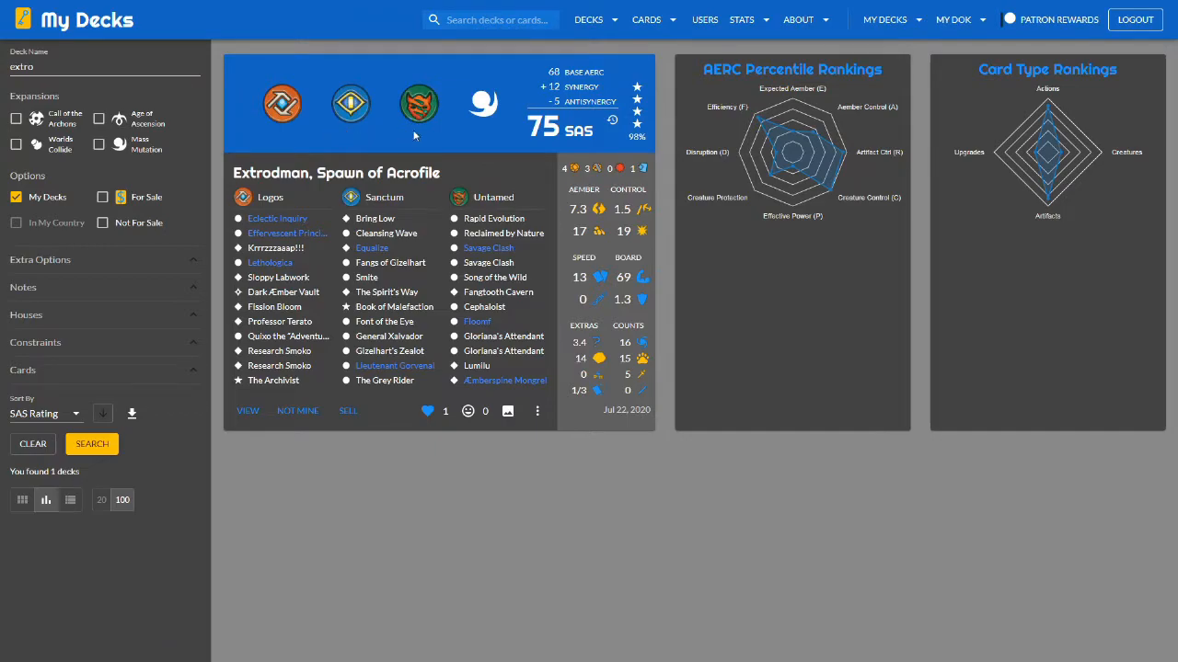
mouse_move(458, 136)
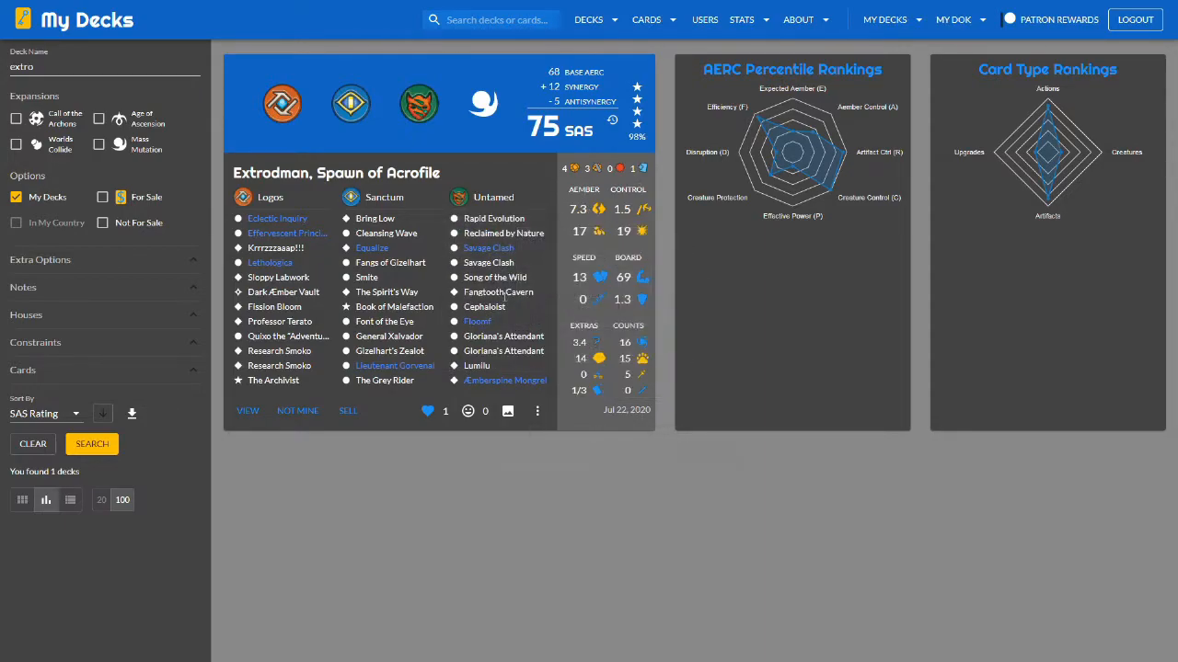
mouse_move(498, 291)
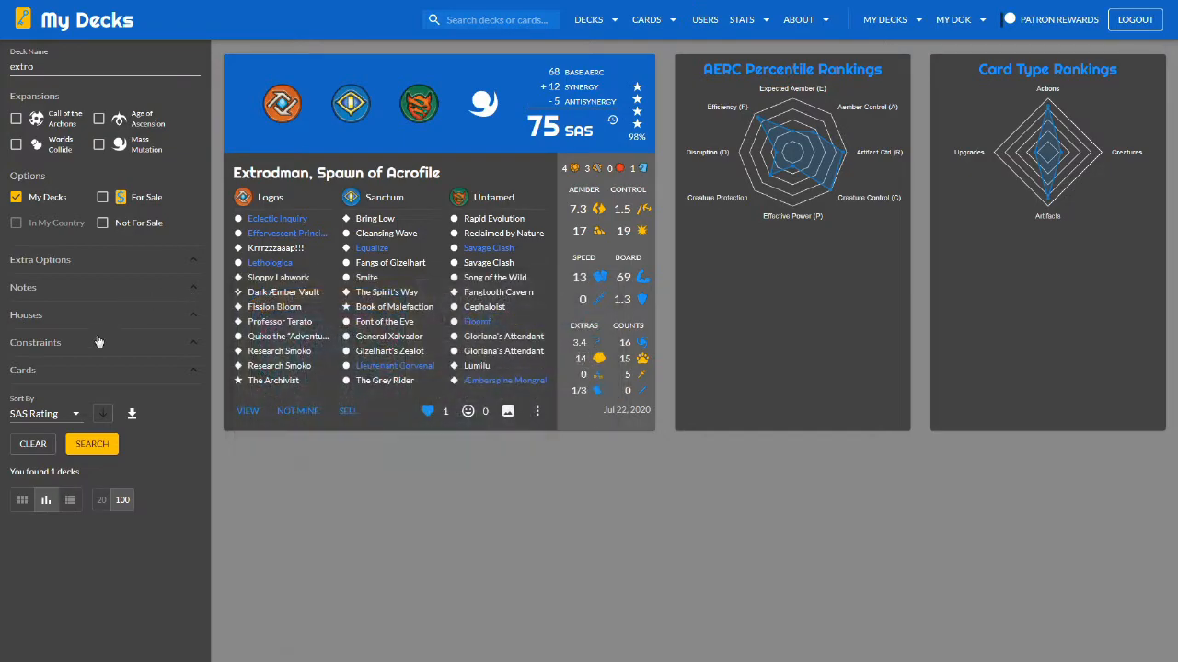
mouse_move(350, 163)
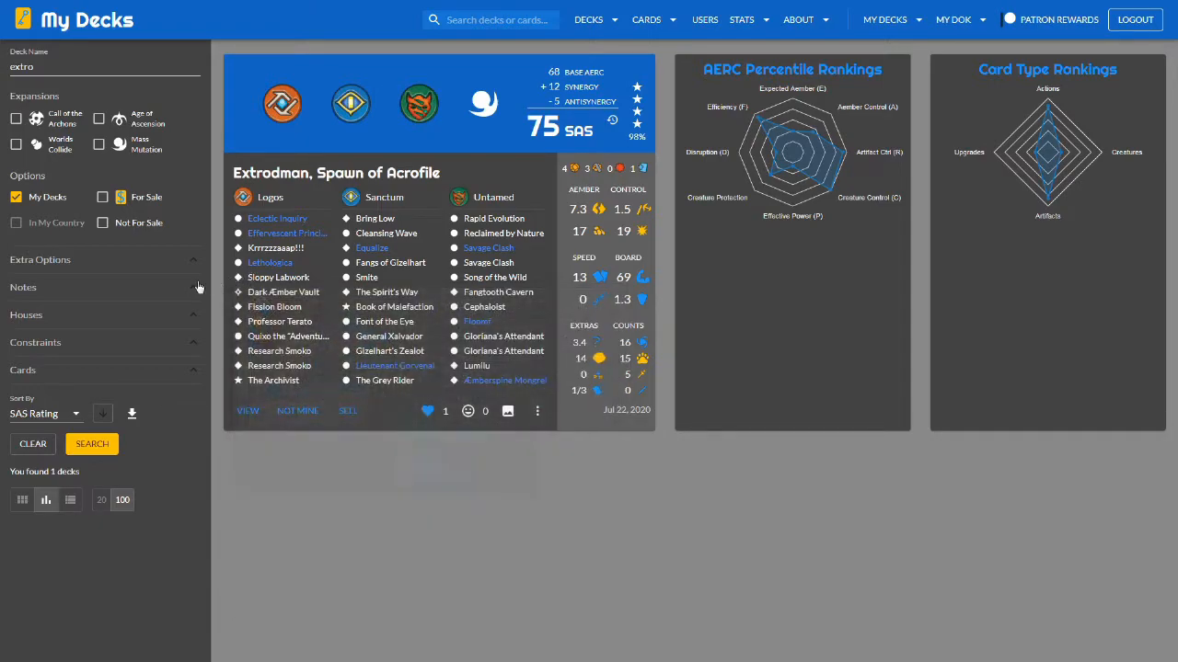
mouse_move(376, 494)
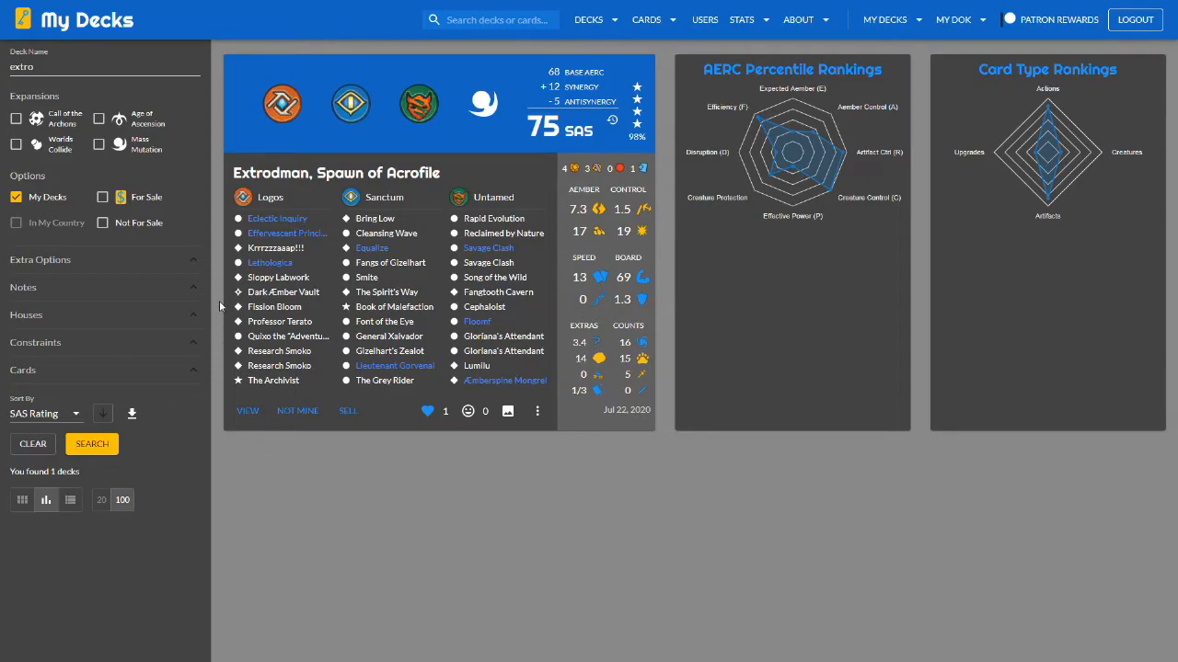
Step: Search my decks for 'extro' to find Extrodman, Spawn of Acrofile (75 SAS)
left_click(283, 291)
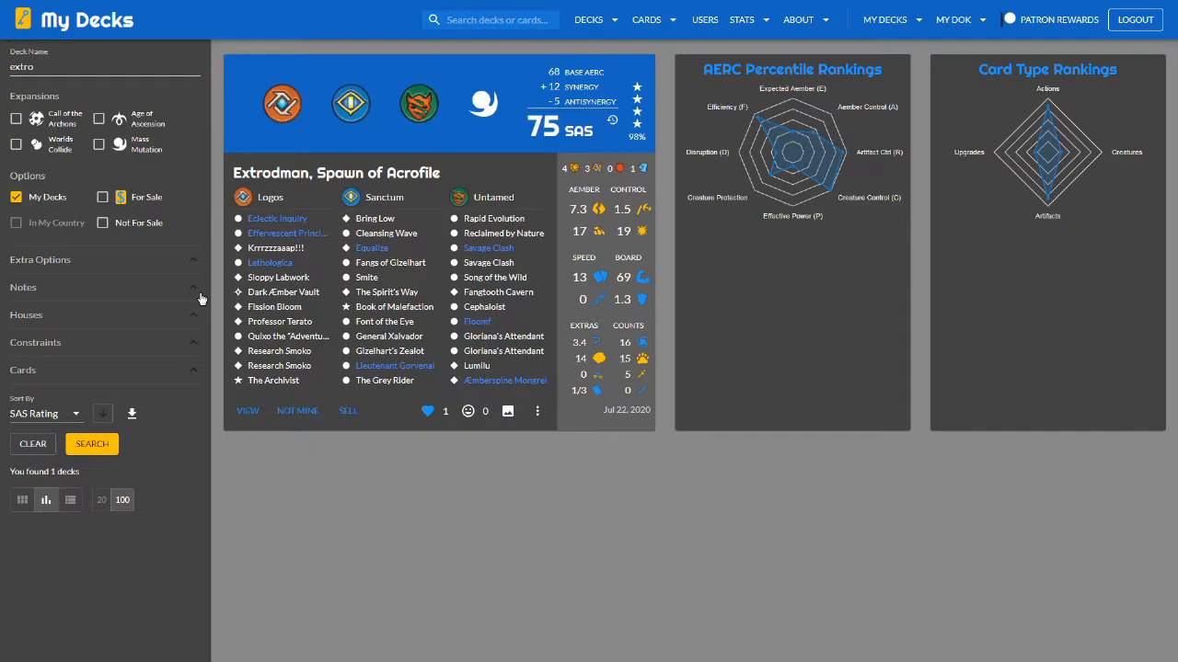
mouse_move(212, 319)
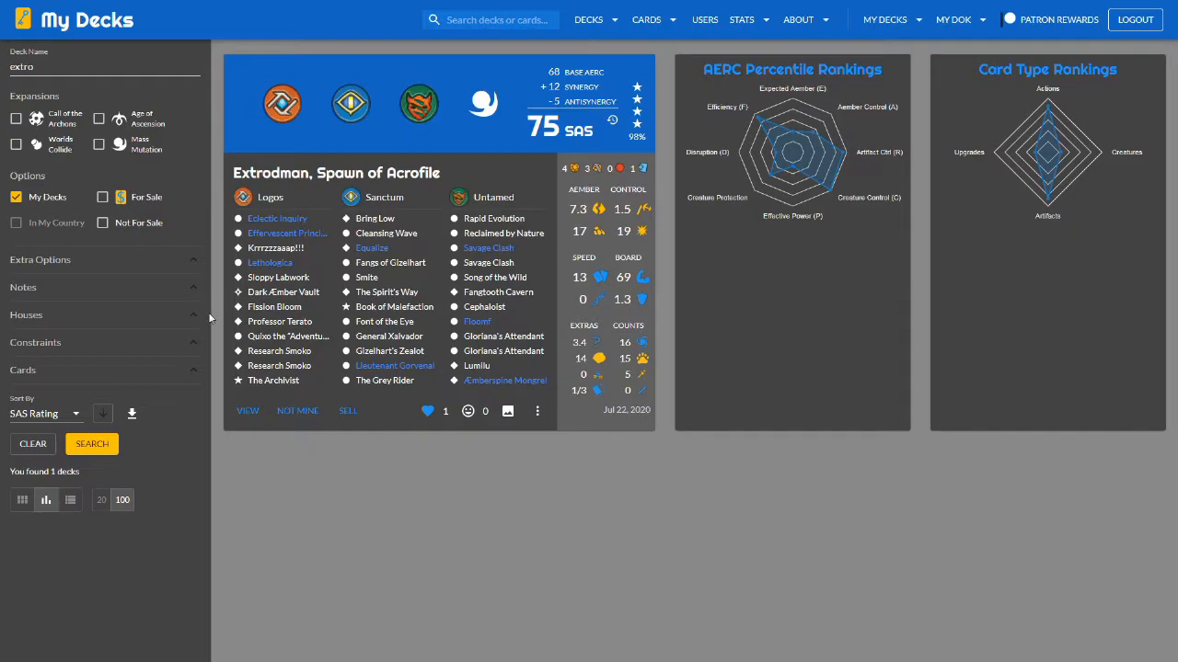
mouse_move(211, 318)
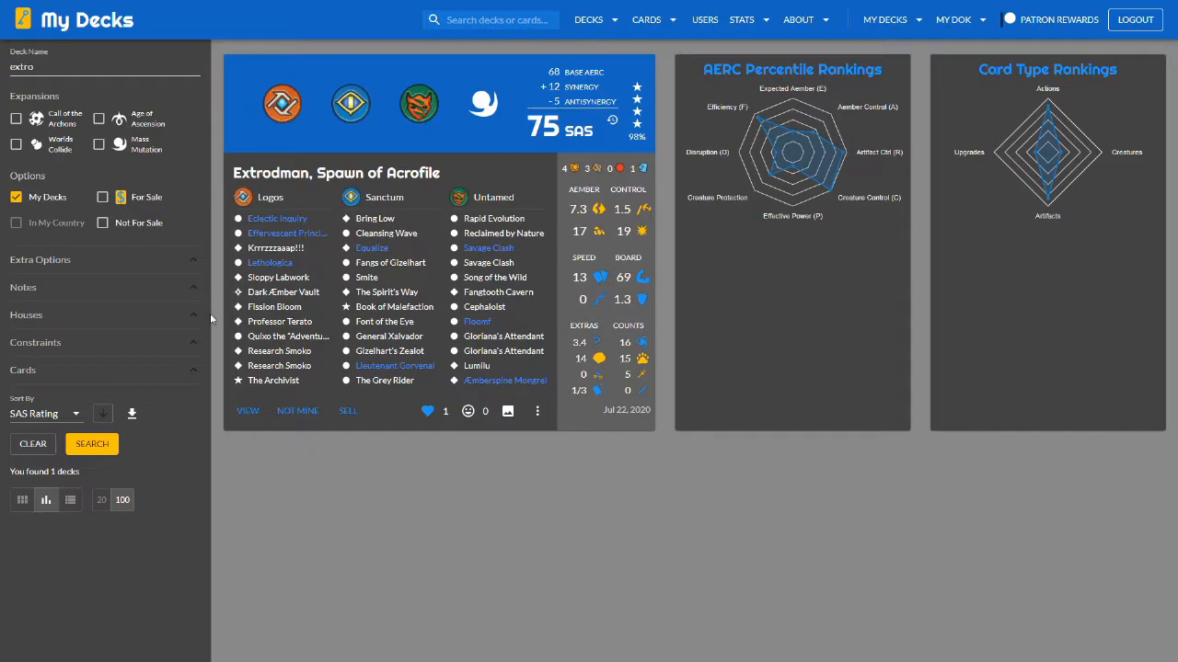
mouse_move(542, 230)
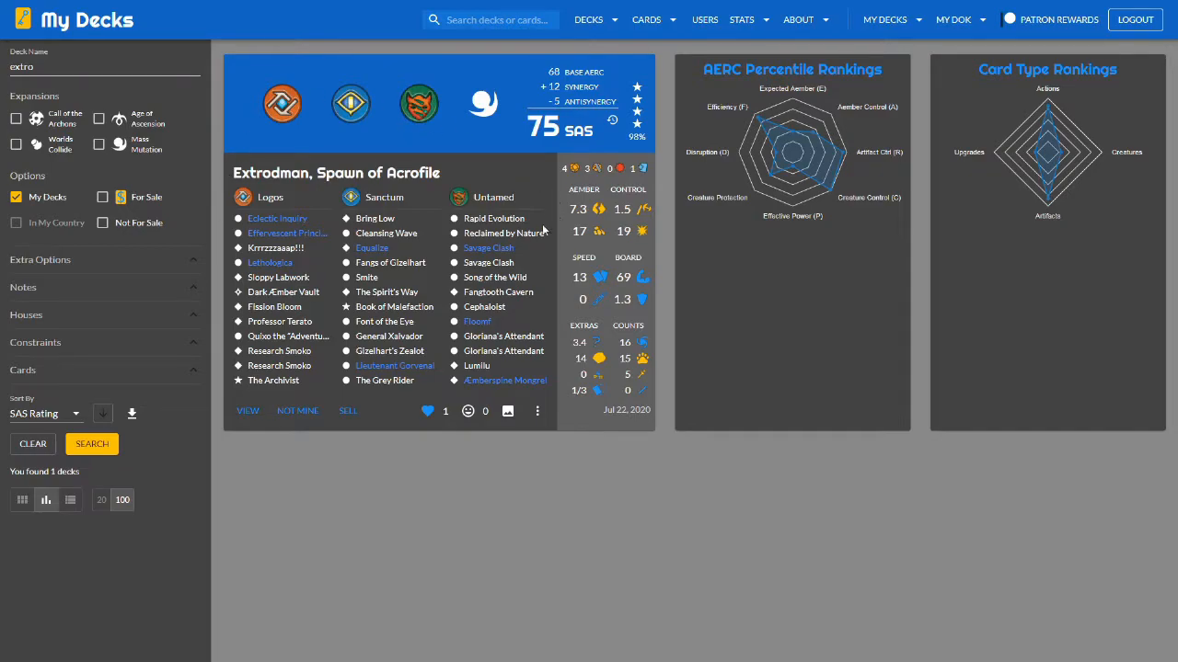
mouse_move(506, 232)
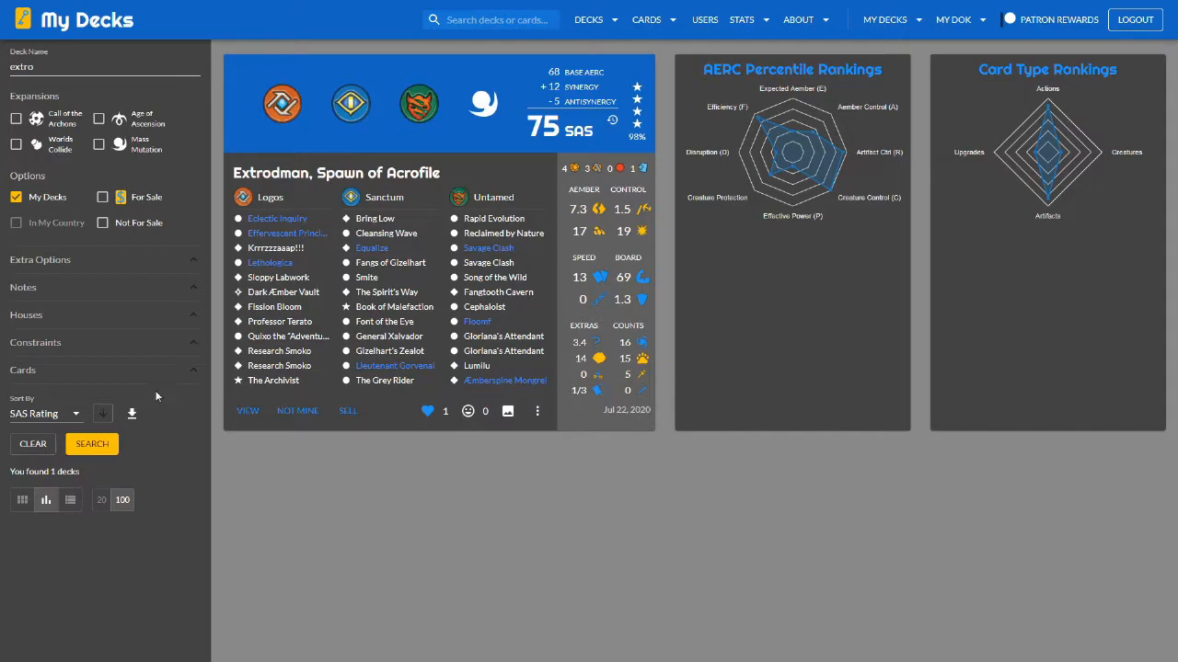
mouse_move(204, 346)
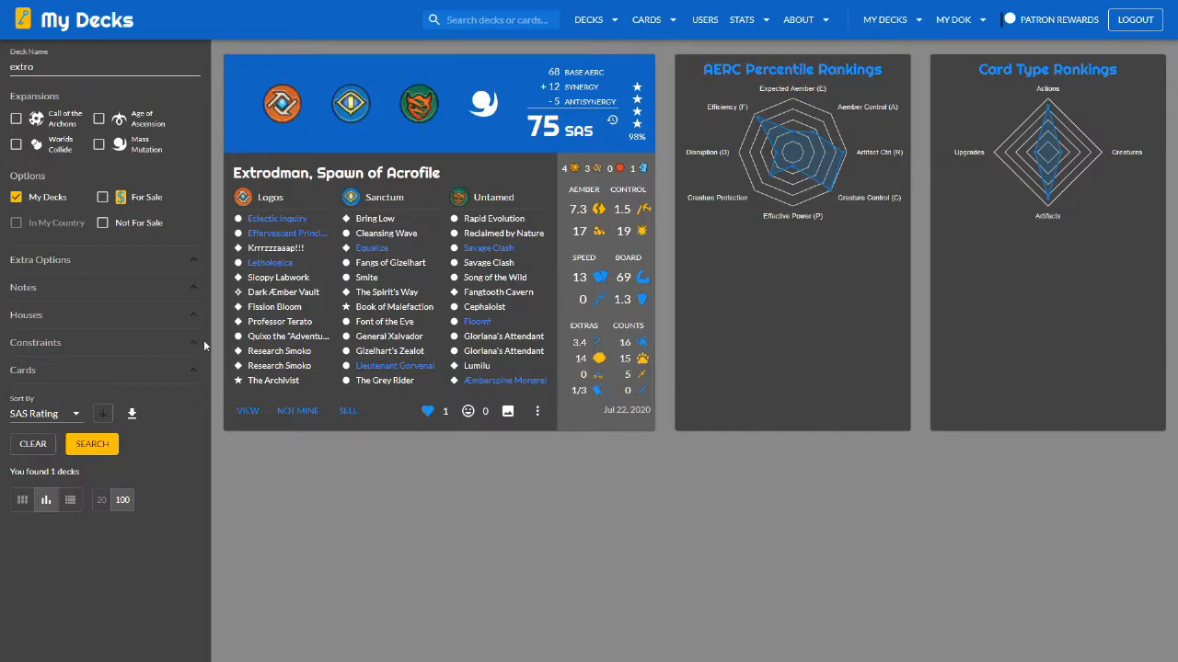
mouse_move(334, 382)
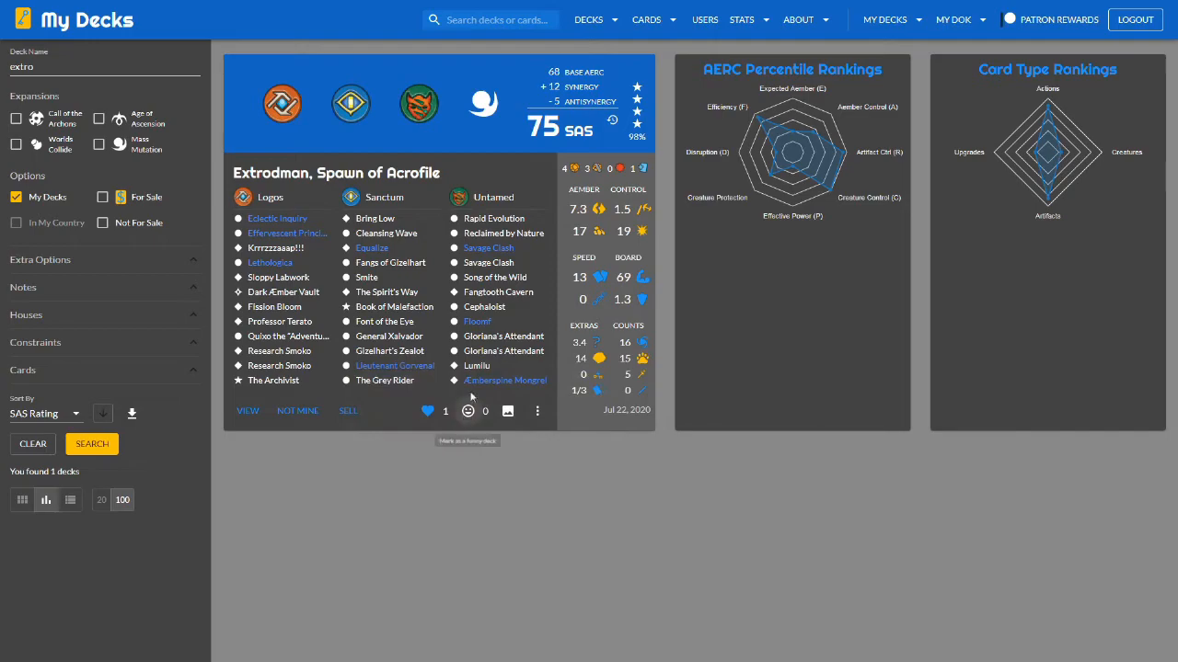
mouse_move(505, 380)
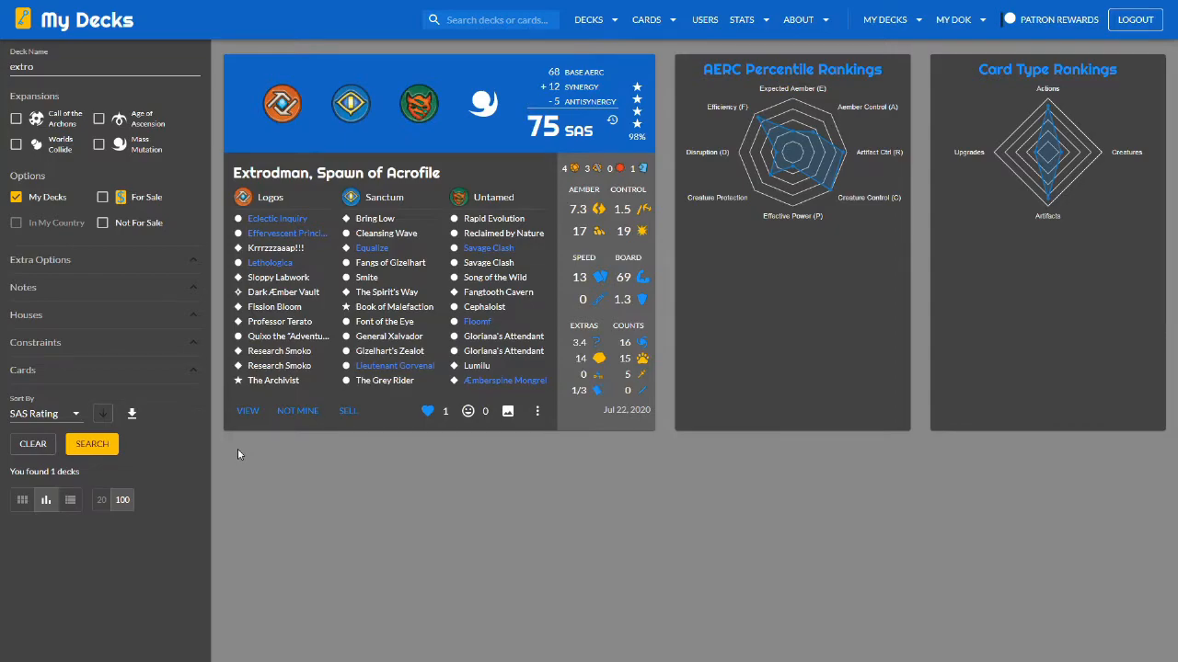
mouse_move(230, 451)
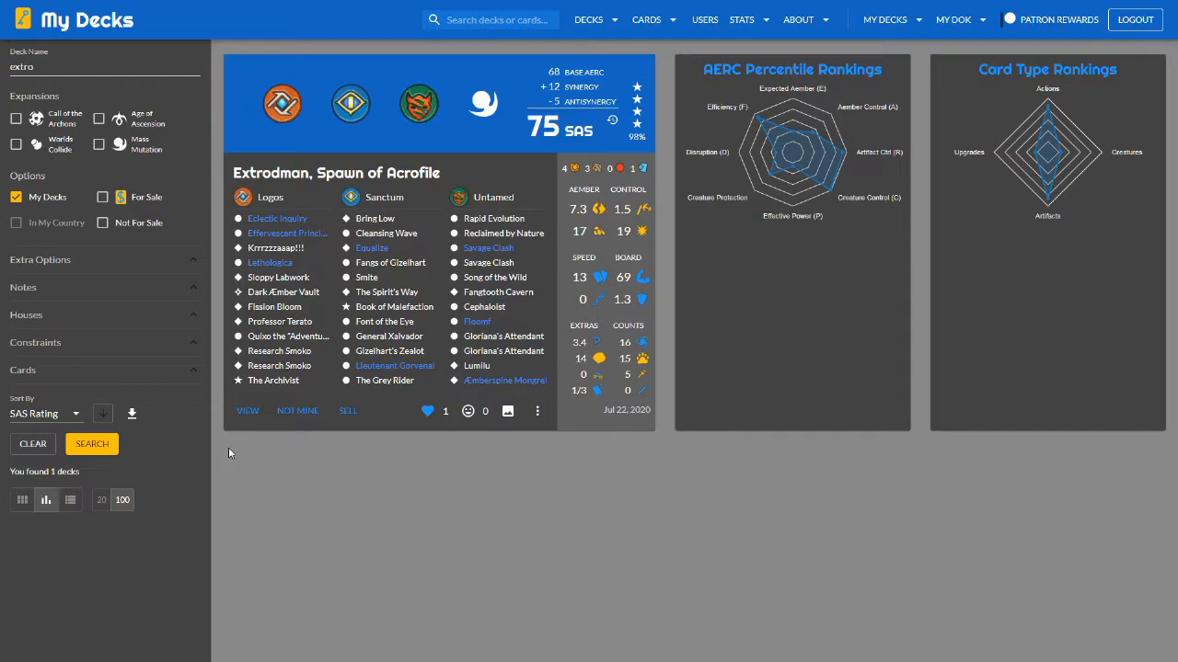
Step: Search my decks for 'gregg' and view Gregg, the Aviator of Vitaworld full screen
left_click(588, 19)
type("gregg")
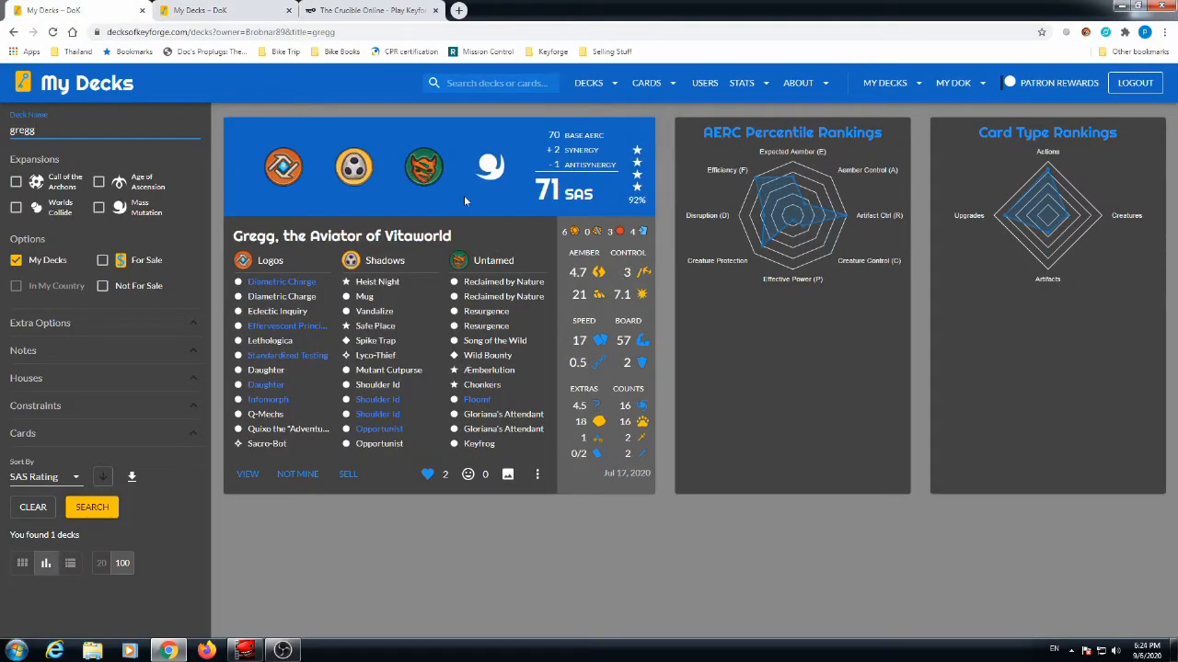
key("f11")
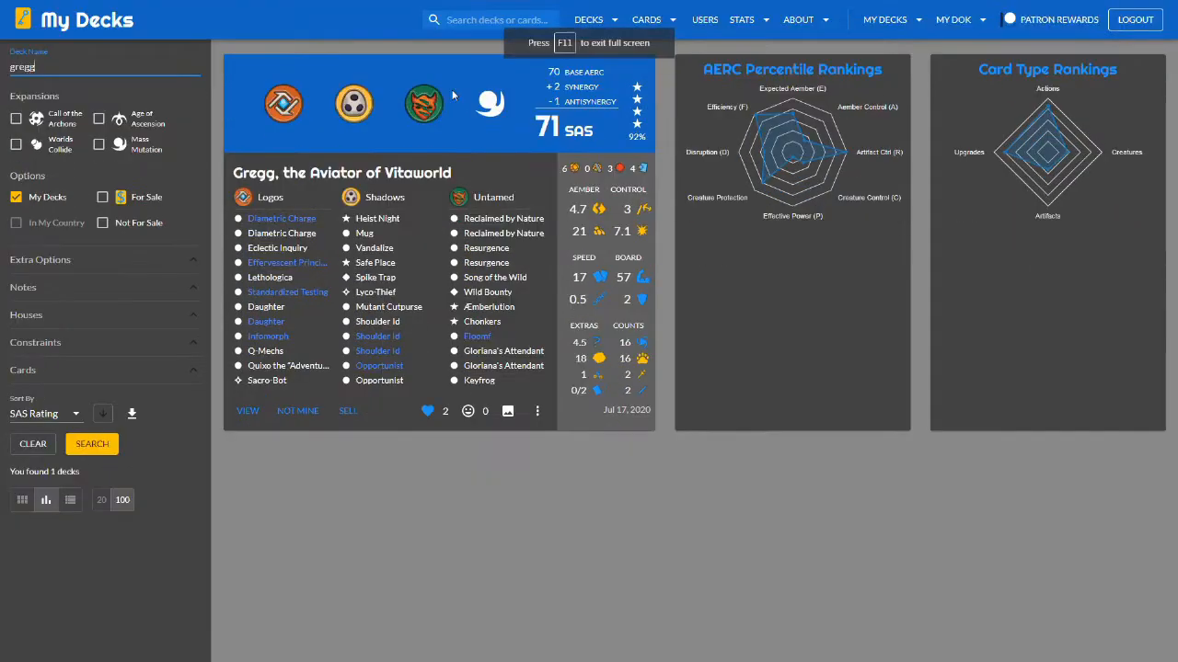
mouse_move(806, 609)
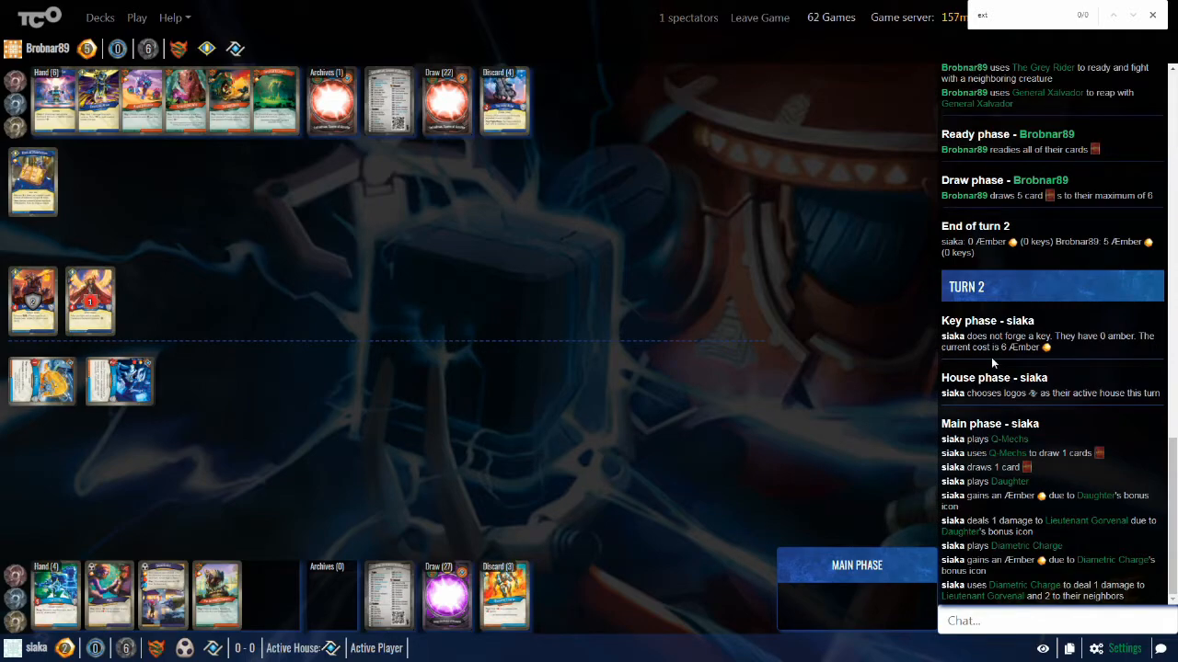
scroll("down", 3)
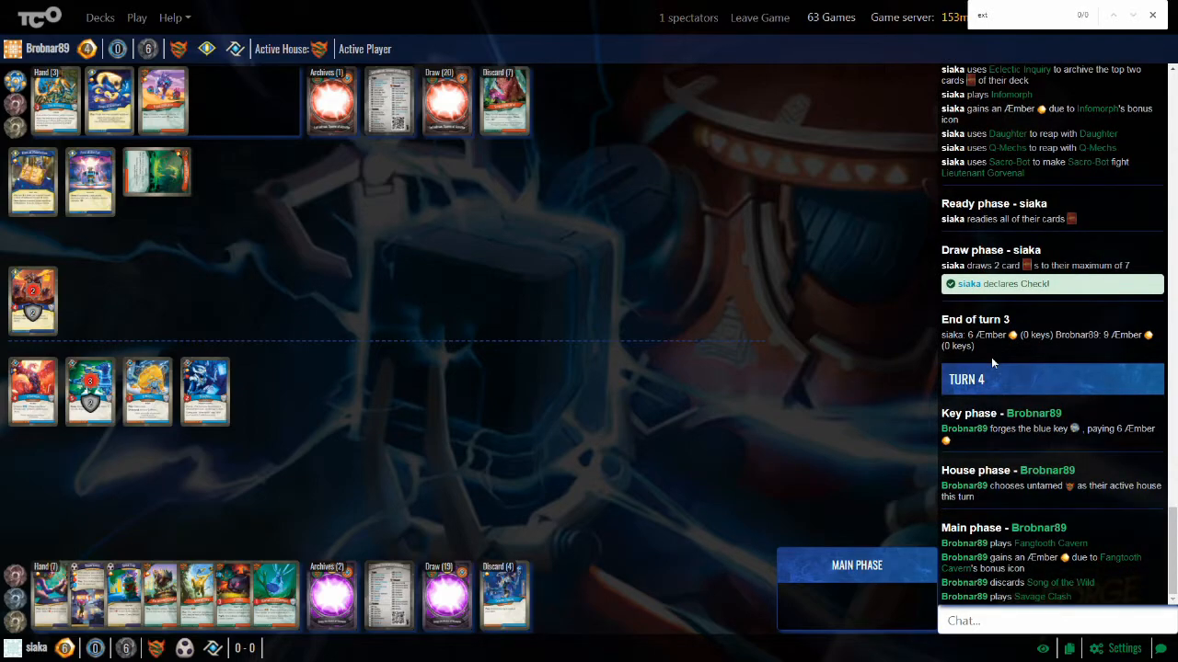
scroll("down", 3)
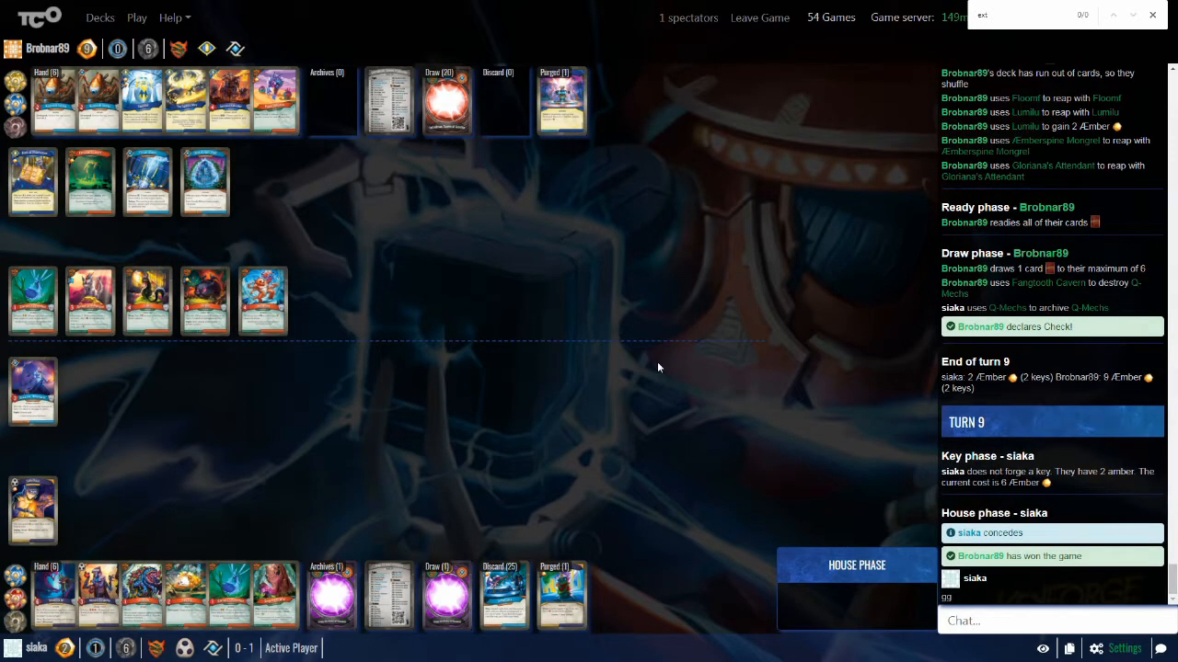
mouse_move(630, 280)
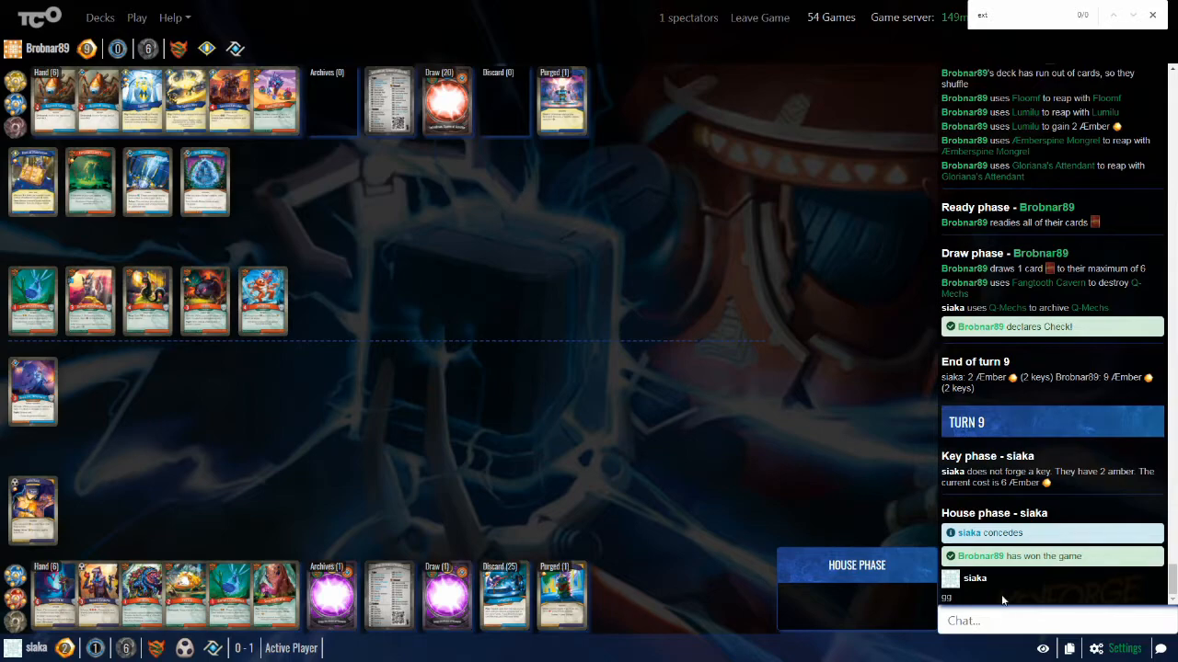
mouse_move(506, 325)
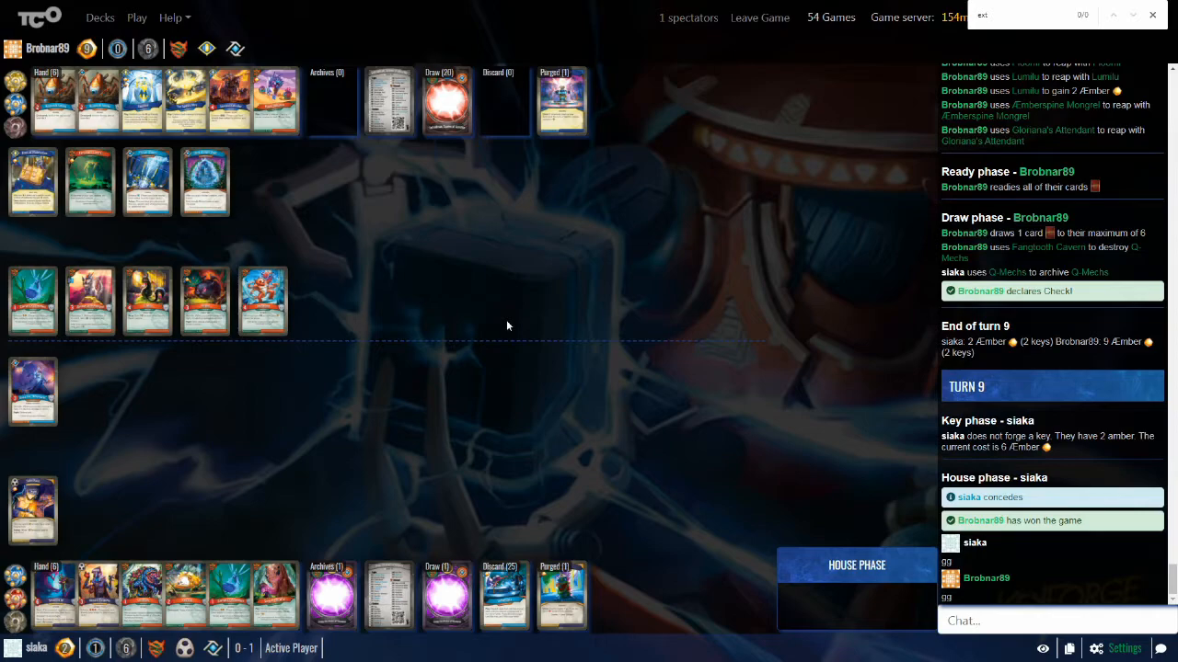
mouse_move(503, 326)
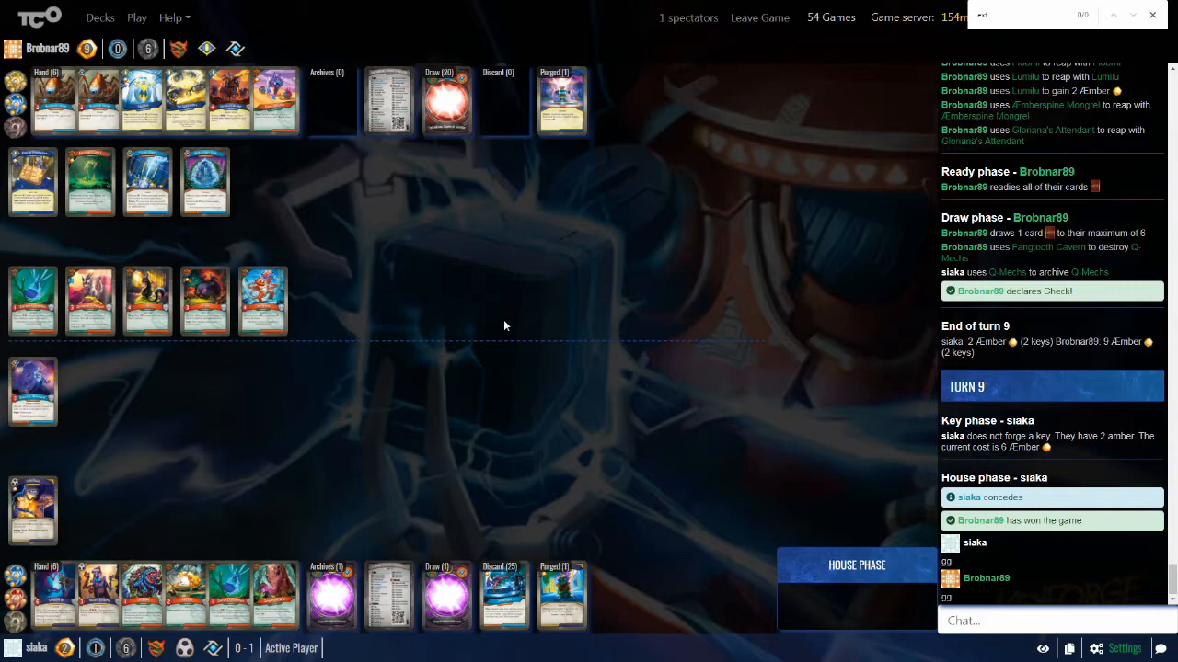
mouse_move(497, 332)
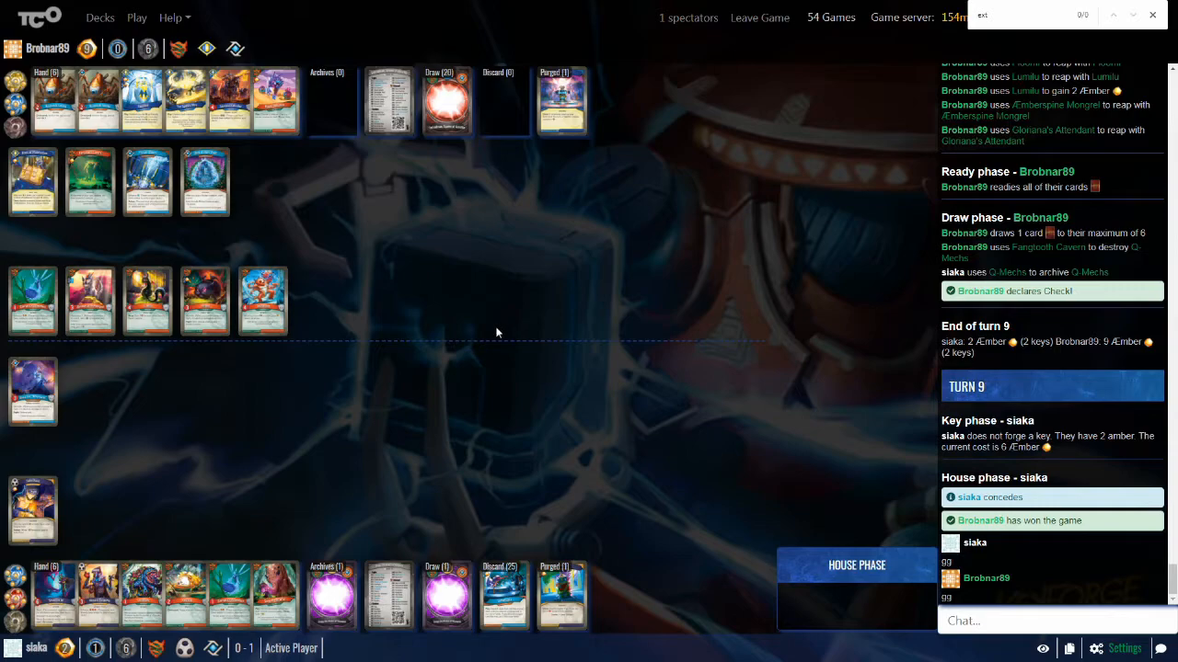
mouse_move(487, 336)
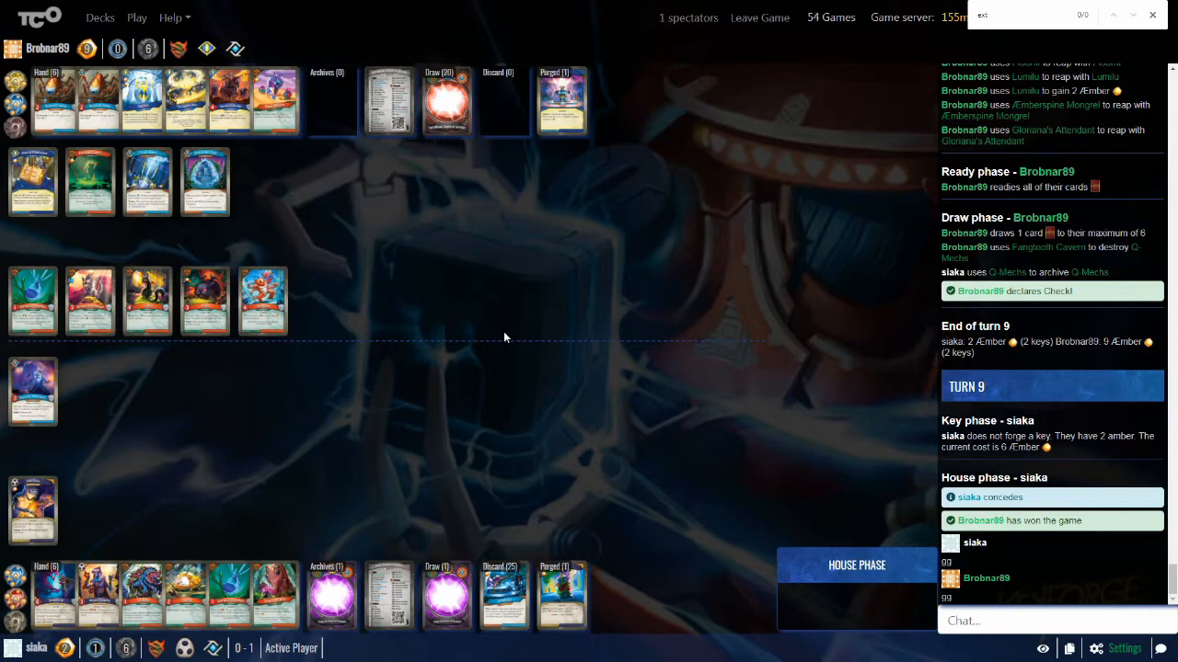
mouse_move(565, 307)
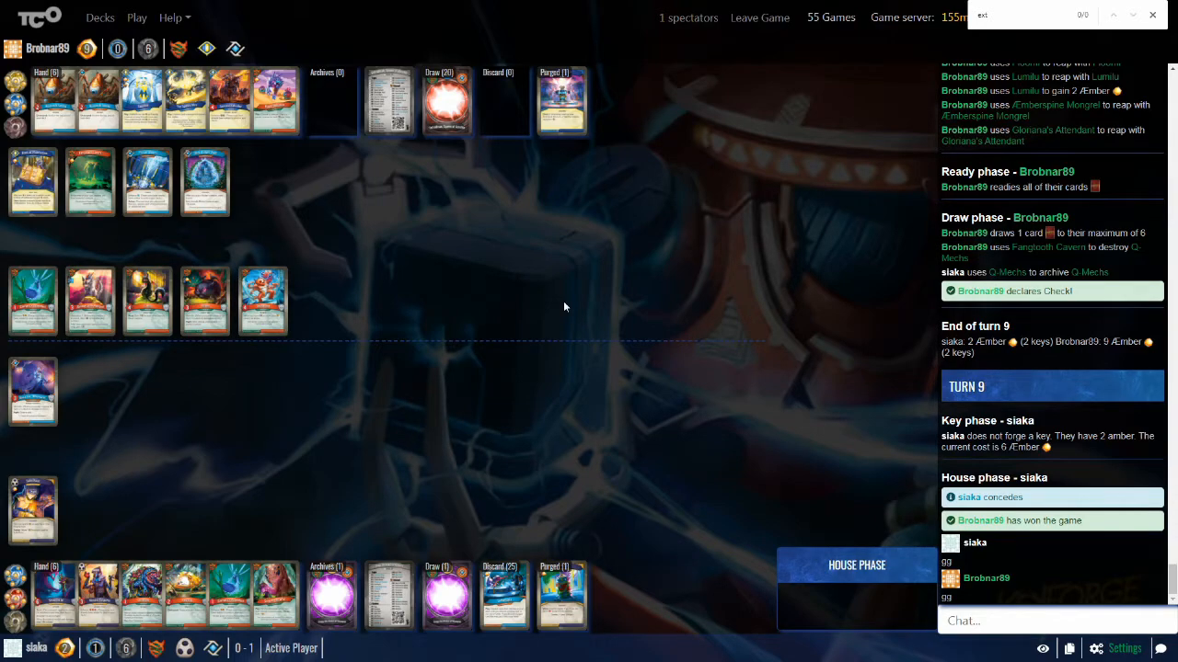
mouse_move(555, 234)
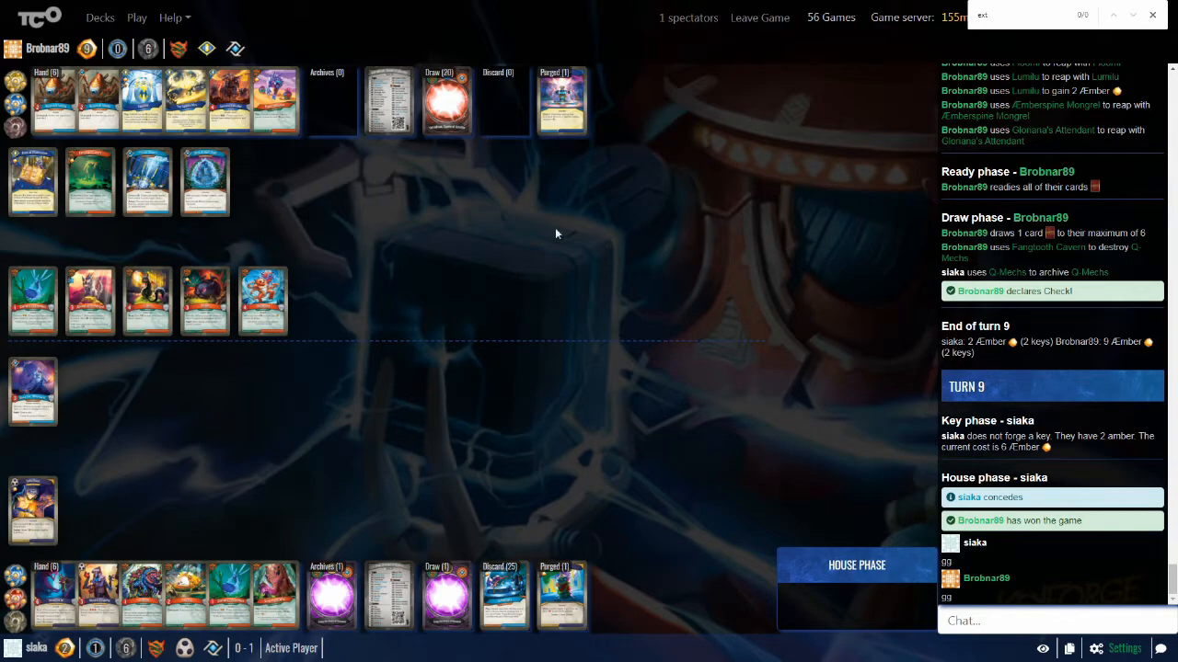
mouse_move(579, 217)
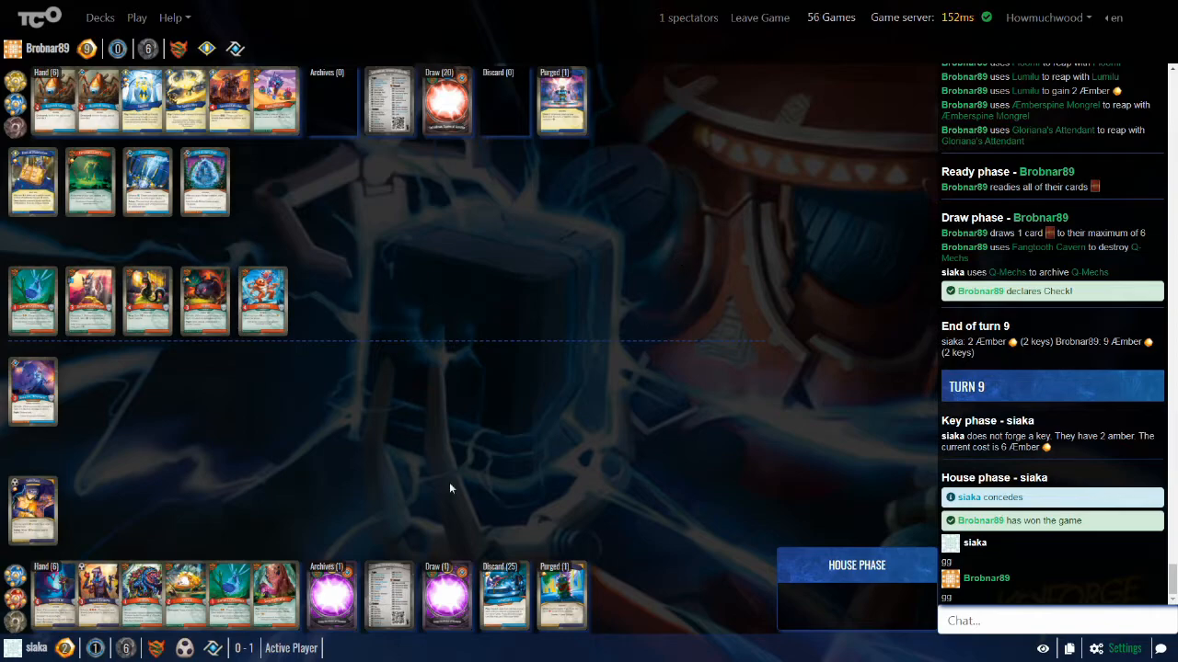
Step: Open siaka's 25-card discard pile and scroll through its card list
left_click(497, 101)
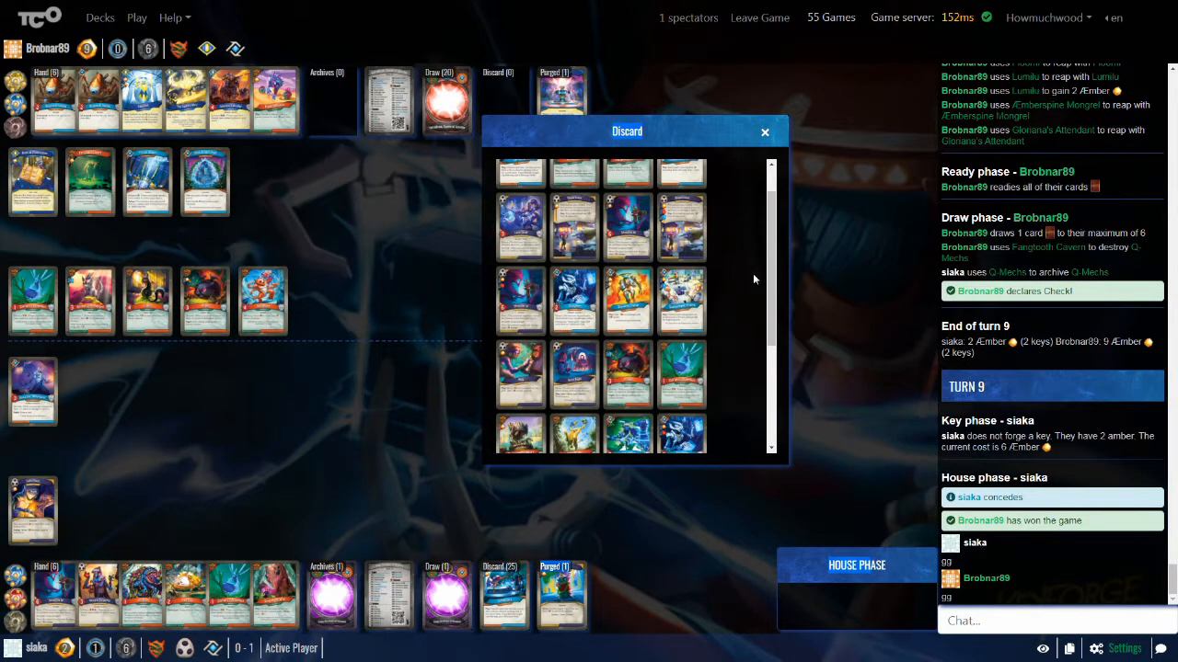
scroll("down", 3)
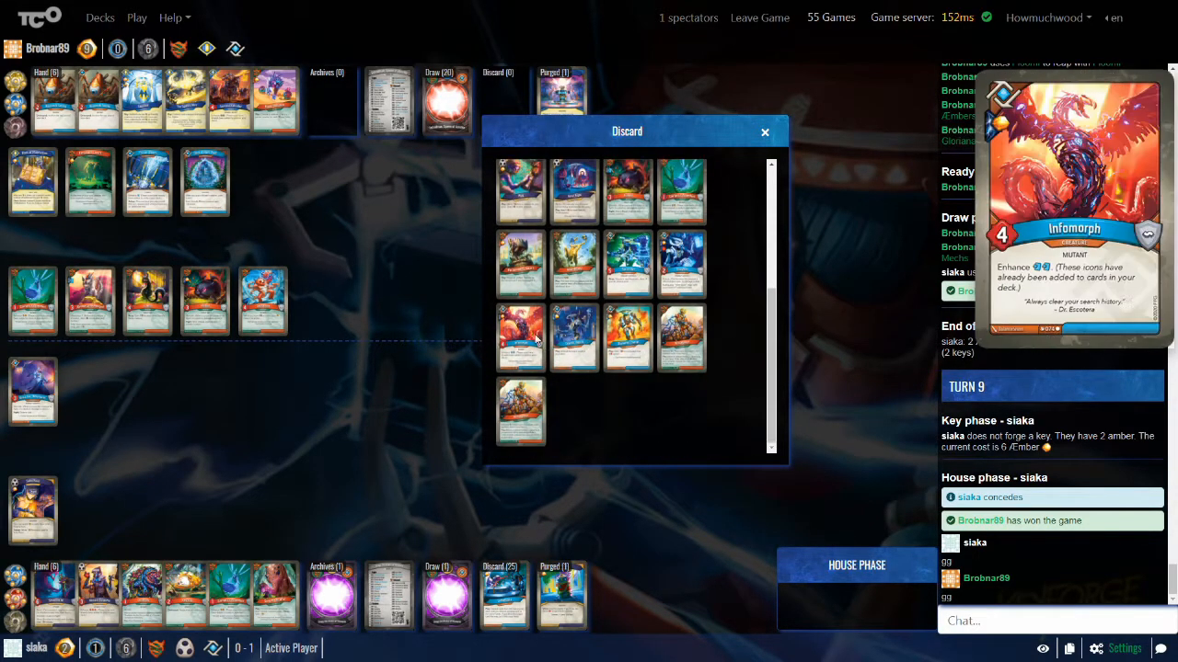
scroll("down", 3)
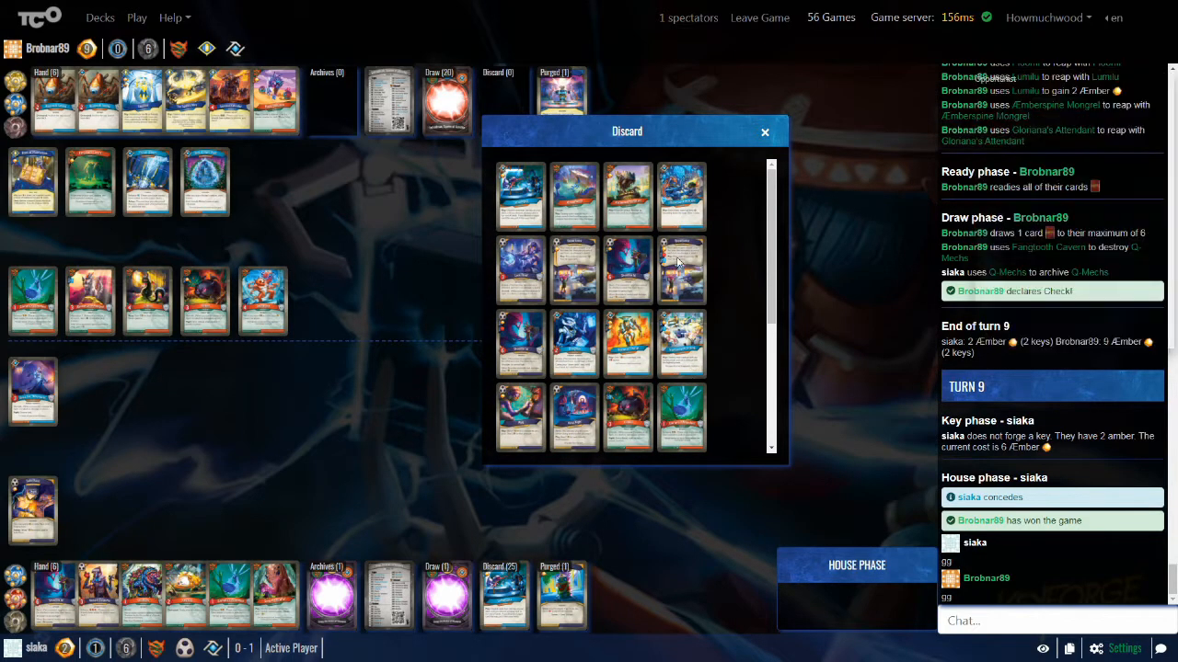
scroll("down", 3)
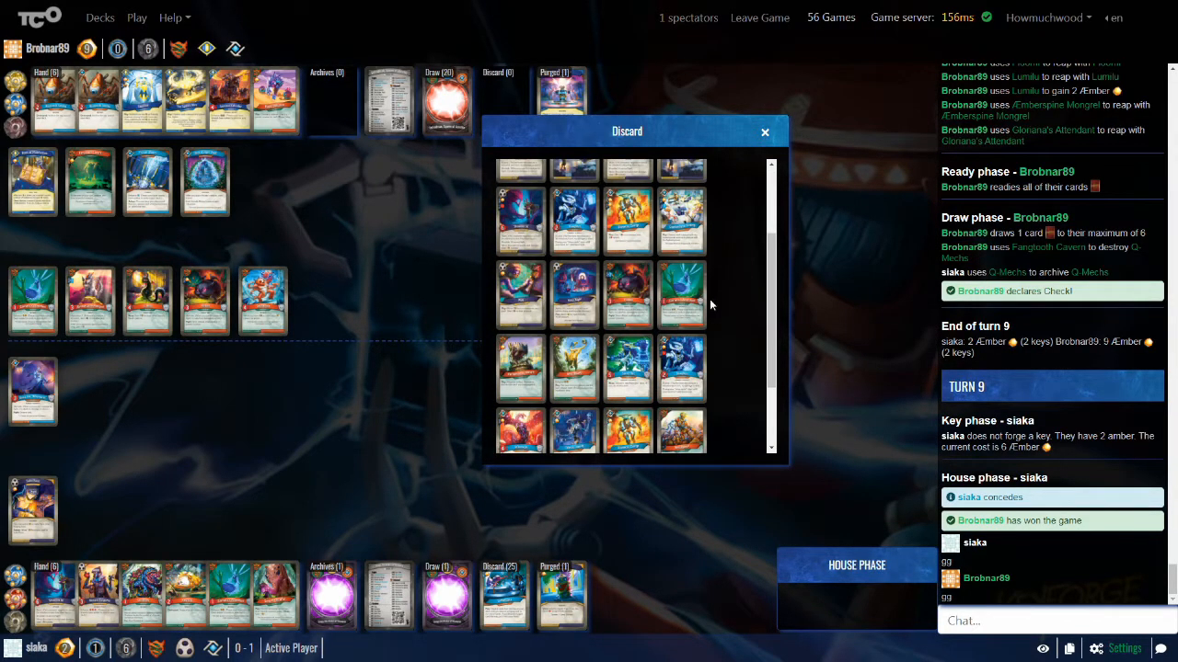
mouse_move(814, 168)
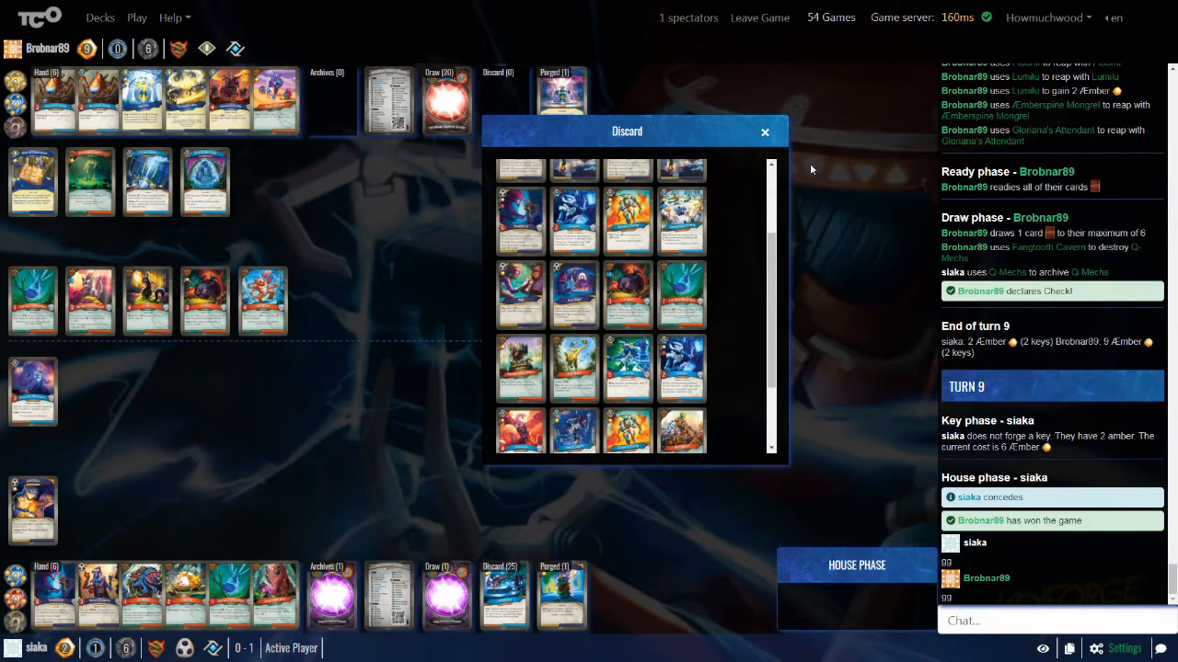
mouse_move(808, 170)
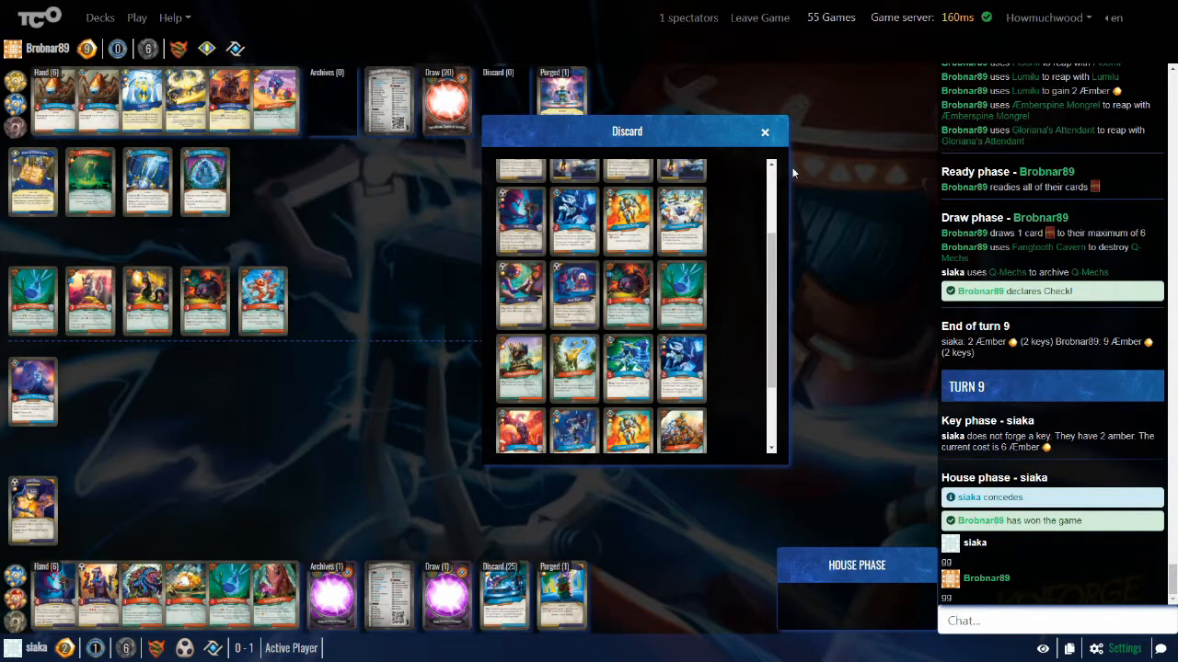
mouse_move(385, 188)
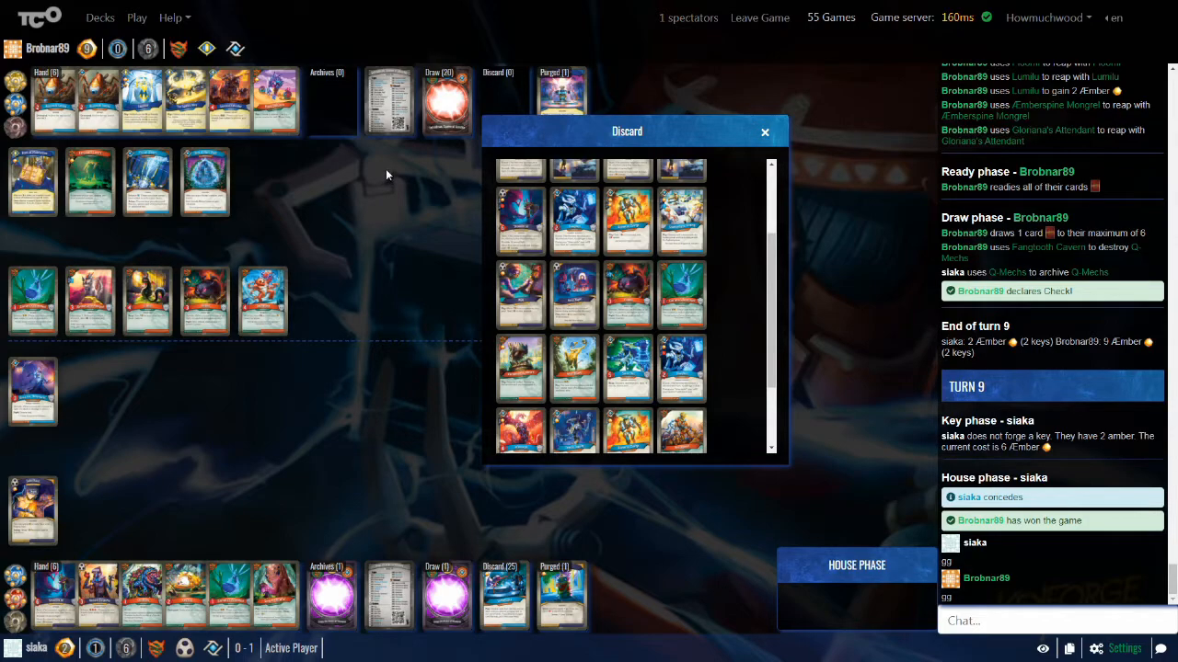
mouse_move(382, 165)
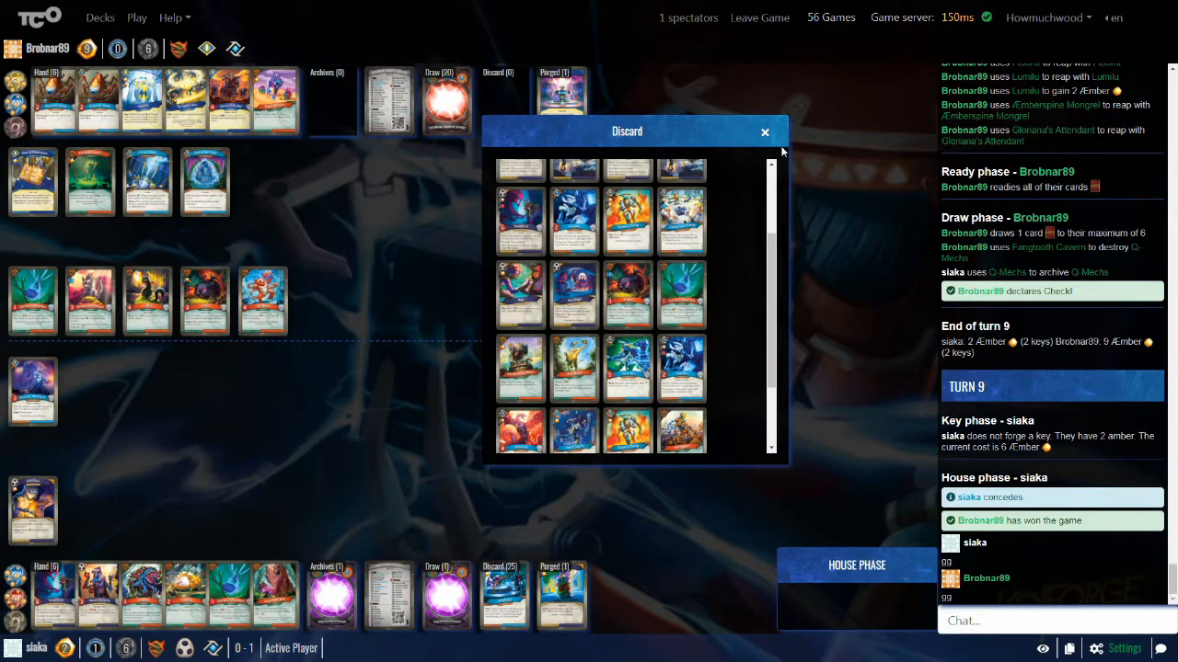
Step: Close and reopen siaka's 25-card discard pile, scrolling through to its last card
left_click(763, 132)
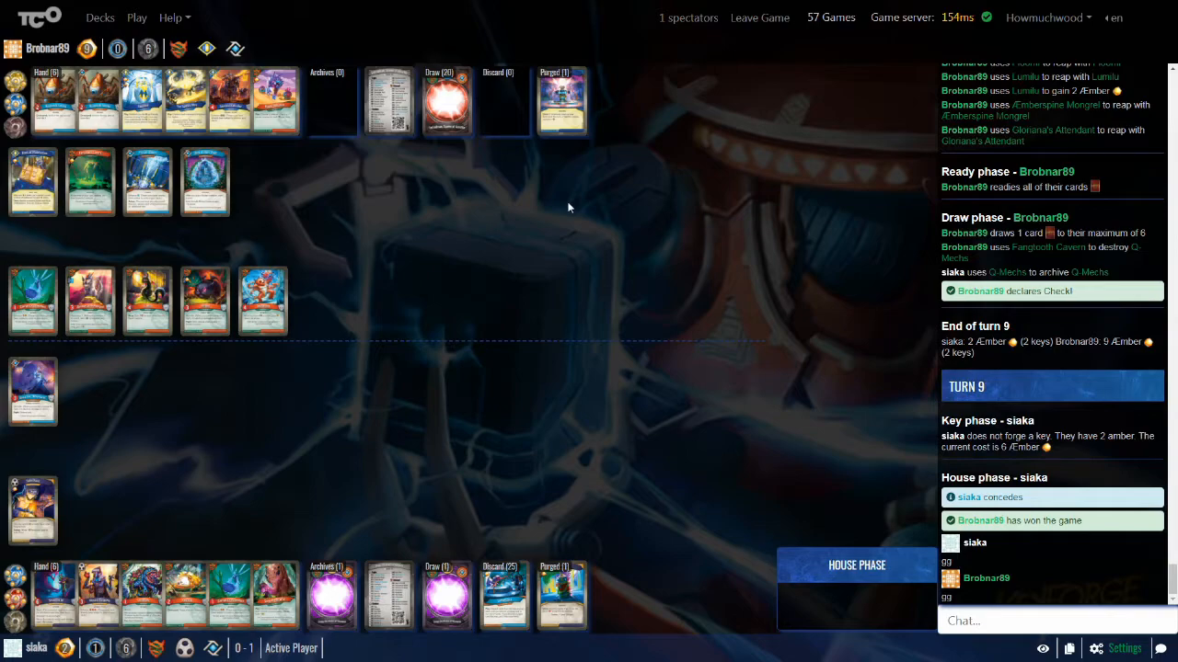
mouse_move(587, 202)
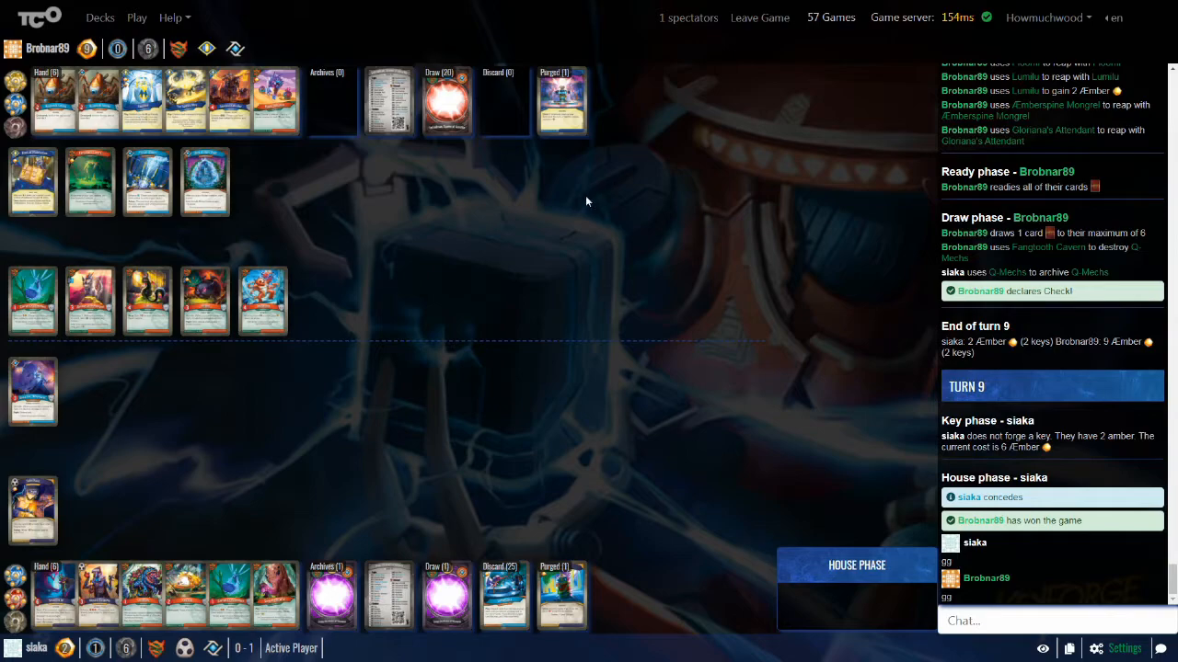
mouse_move(175, 591)
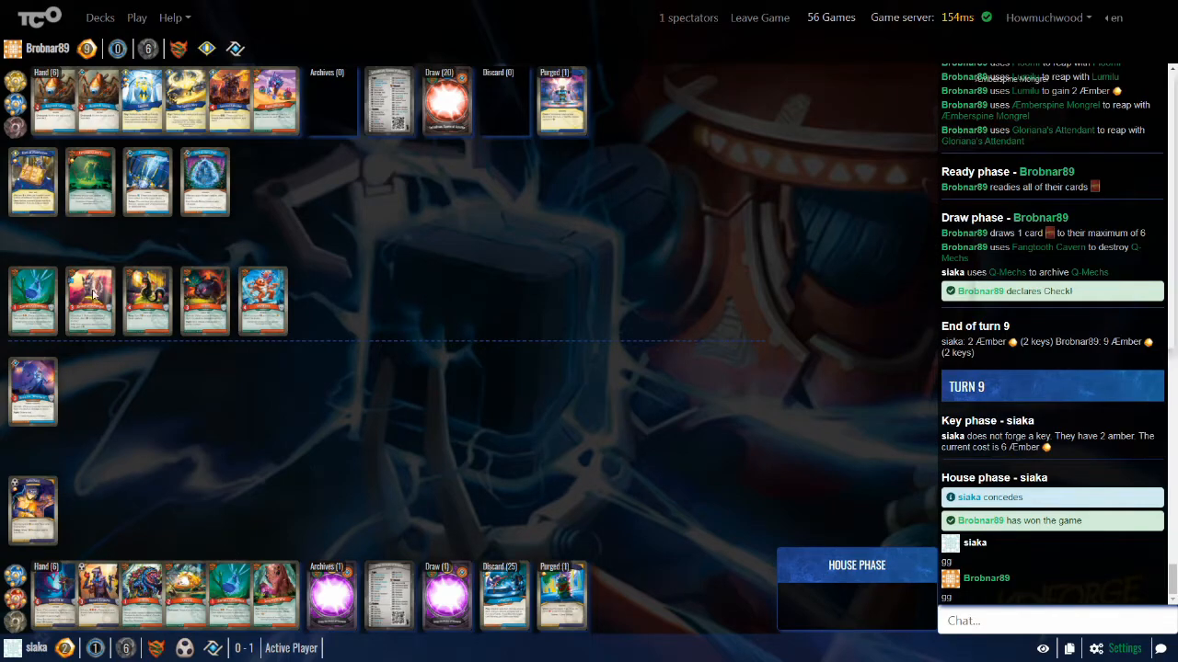
mouse_move(563, 595)
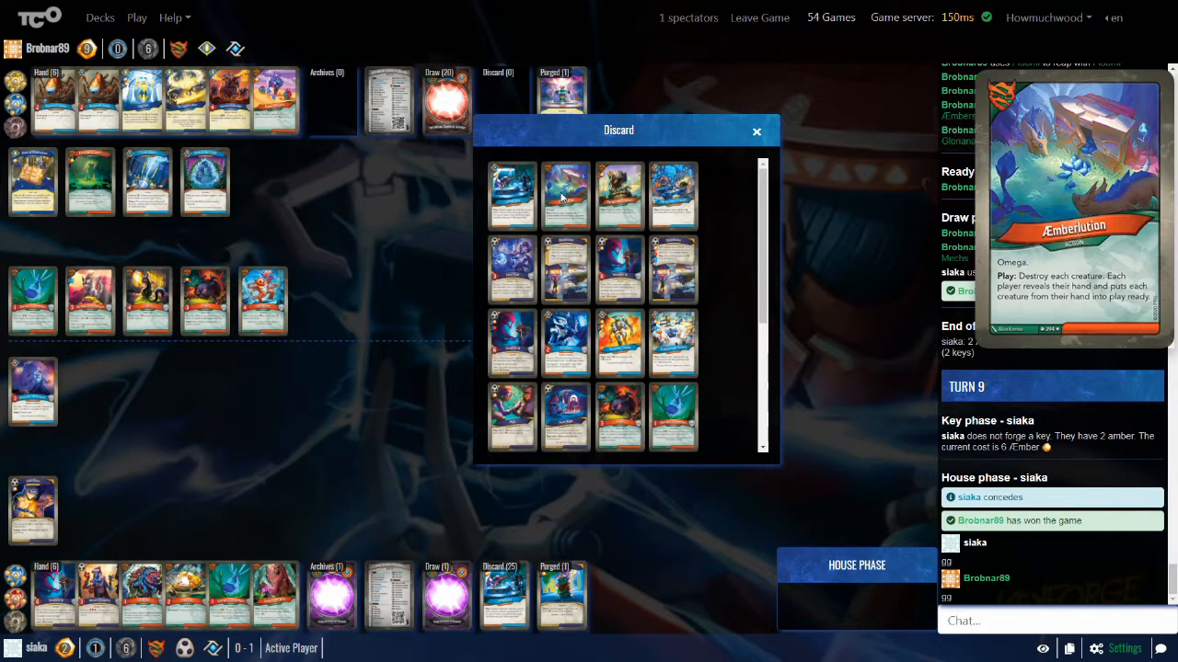
mouse_move(761, 108)
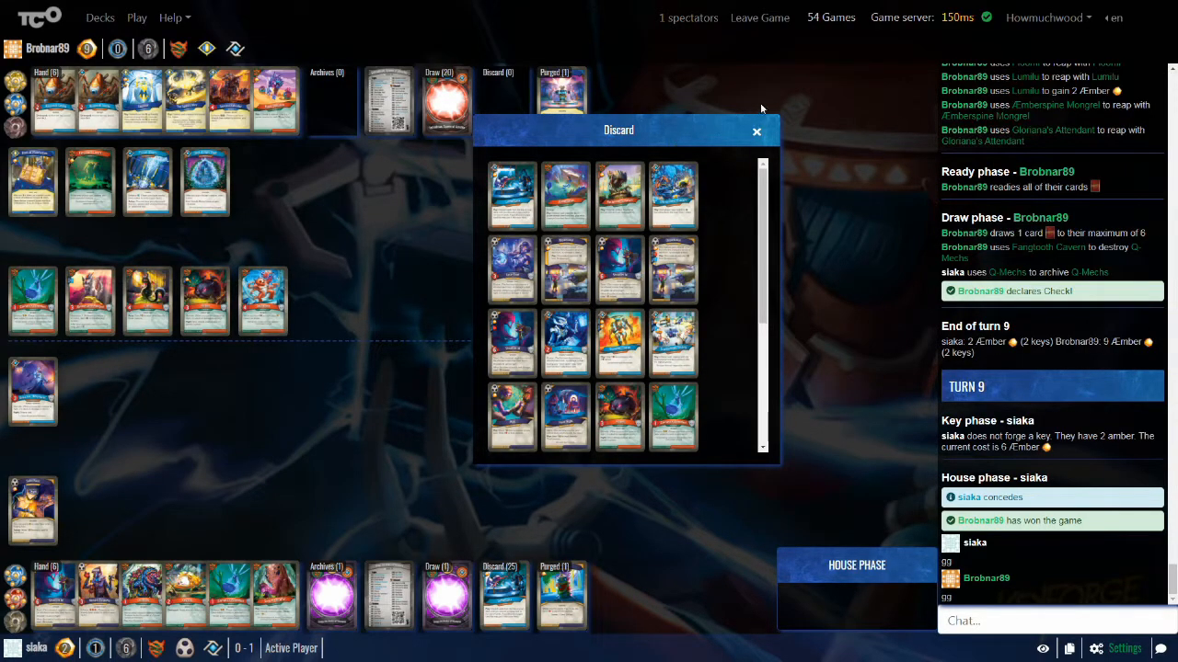
left_click(756, 131)
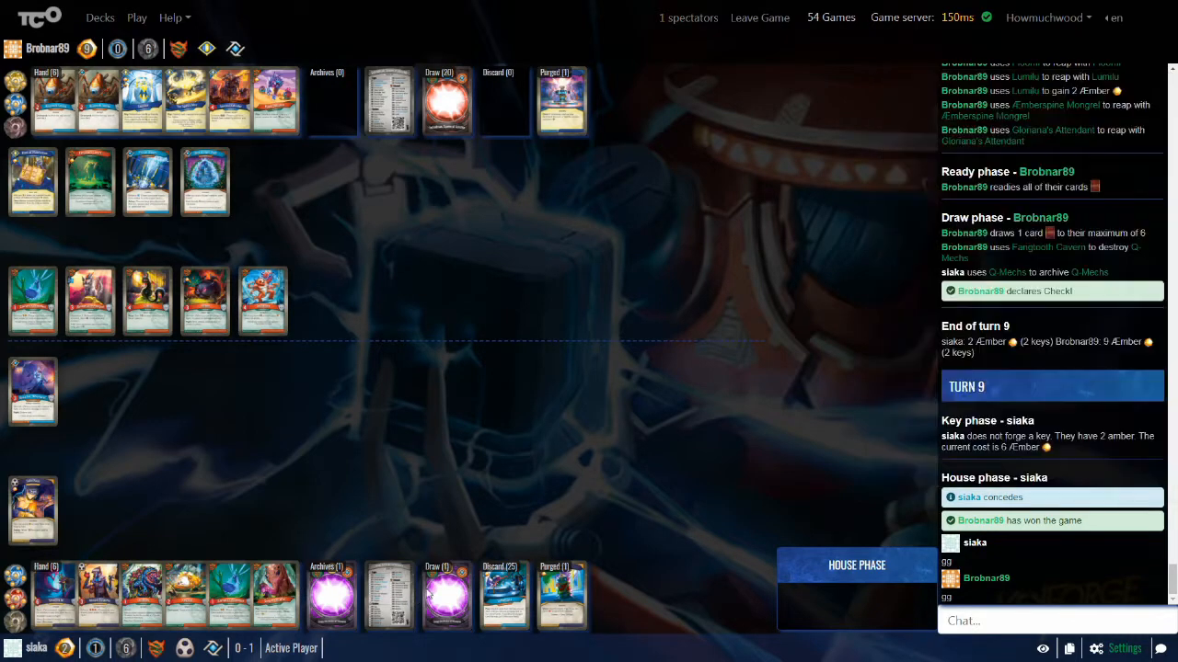
mouse_move(349, 606)
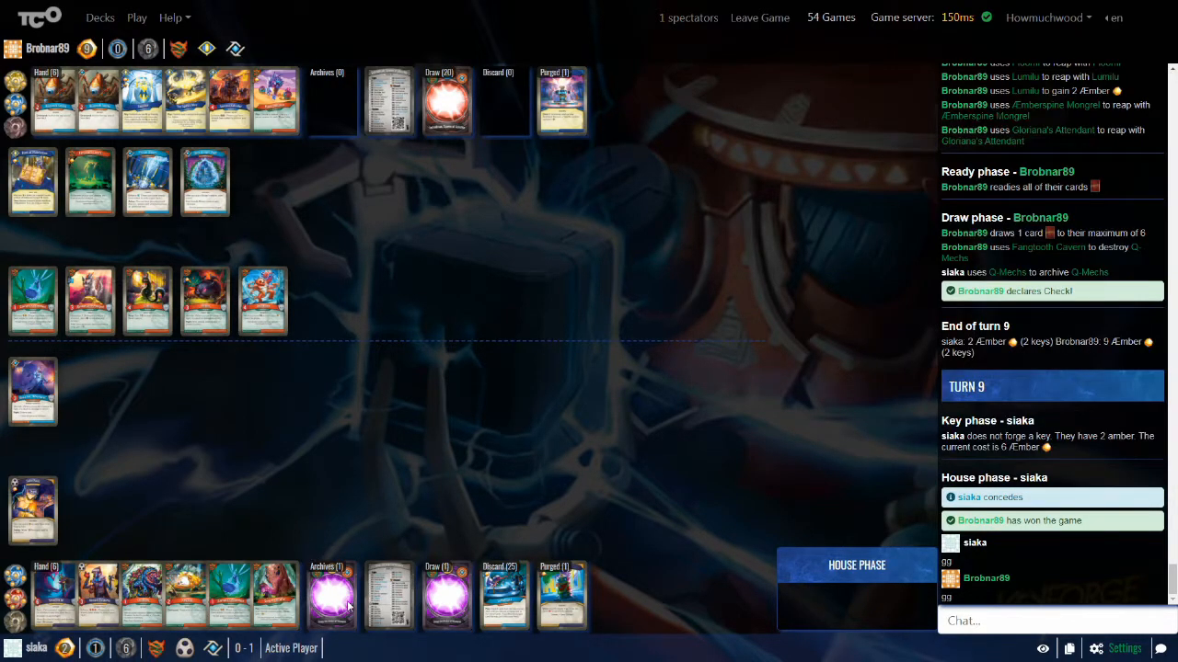
left_click(503, 595)
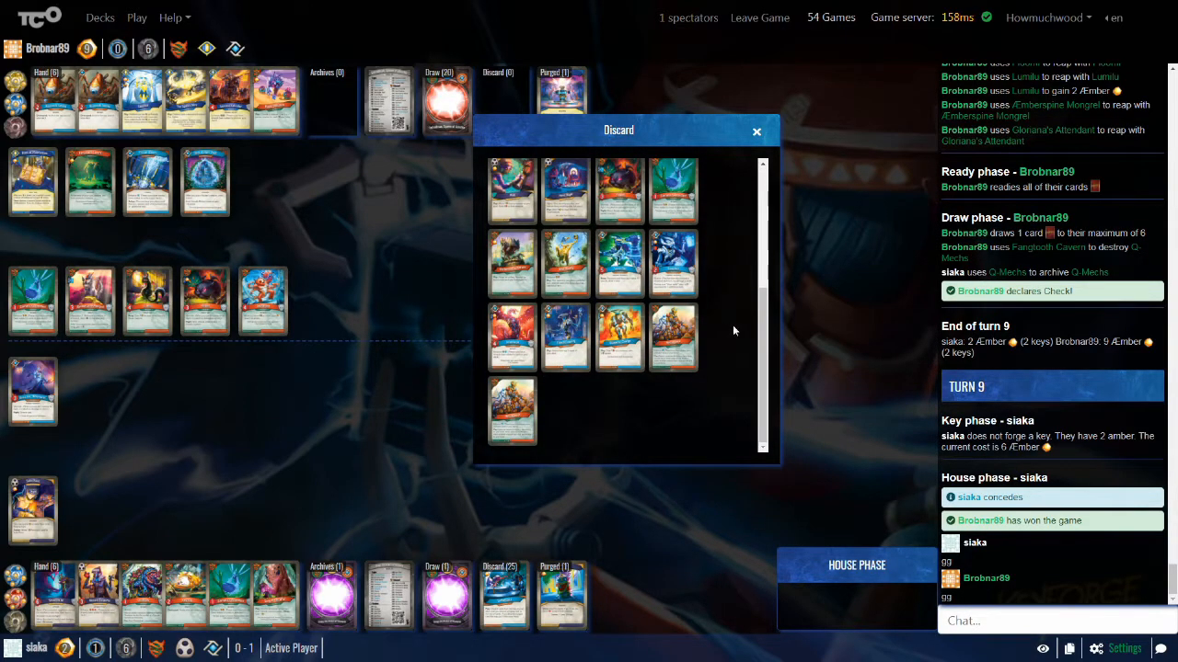
scroll("down", 3)
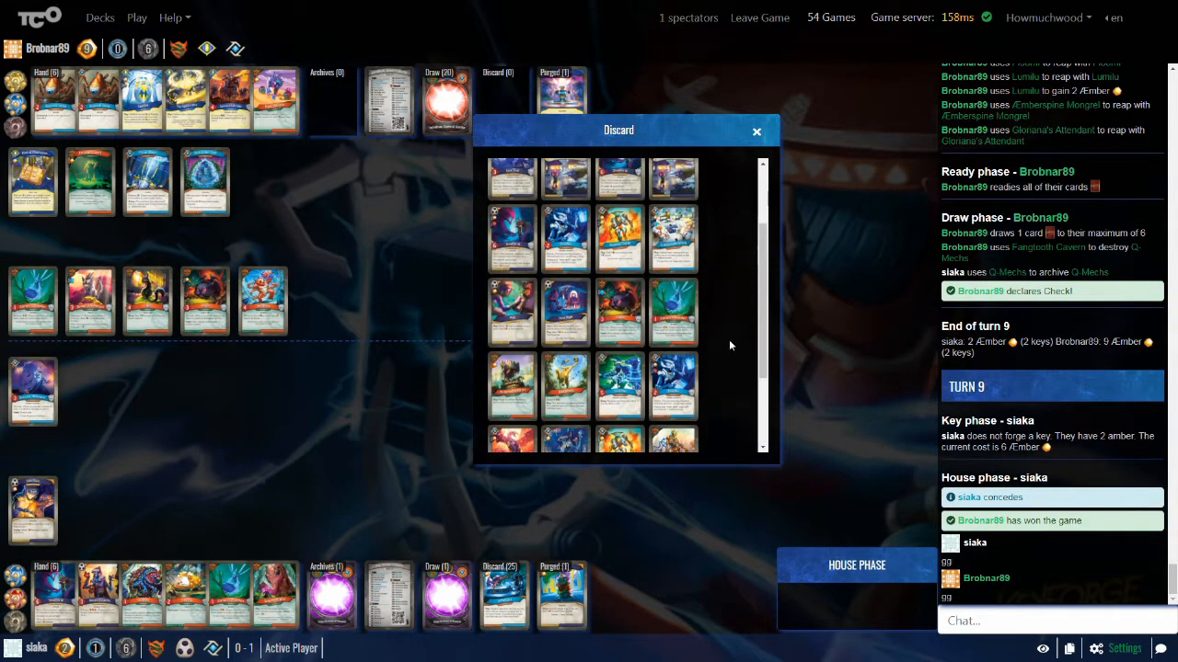
scroll("down", 3)
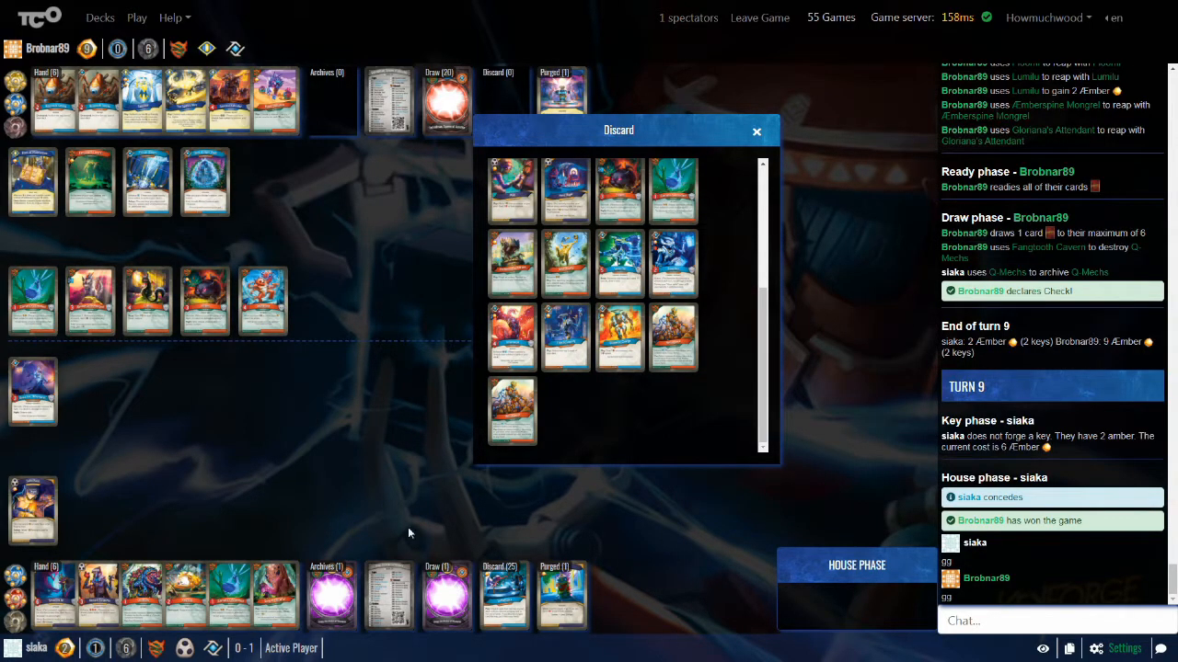
mouse_move(803, 288)
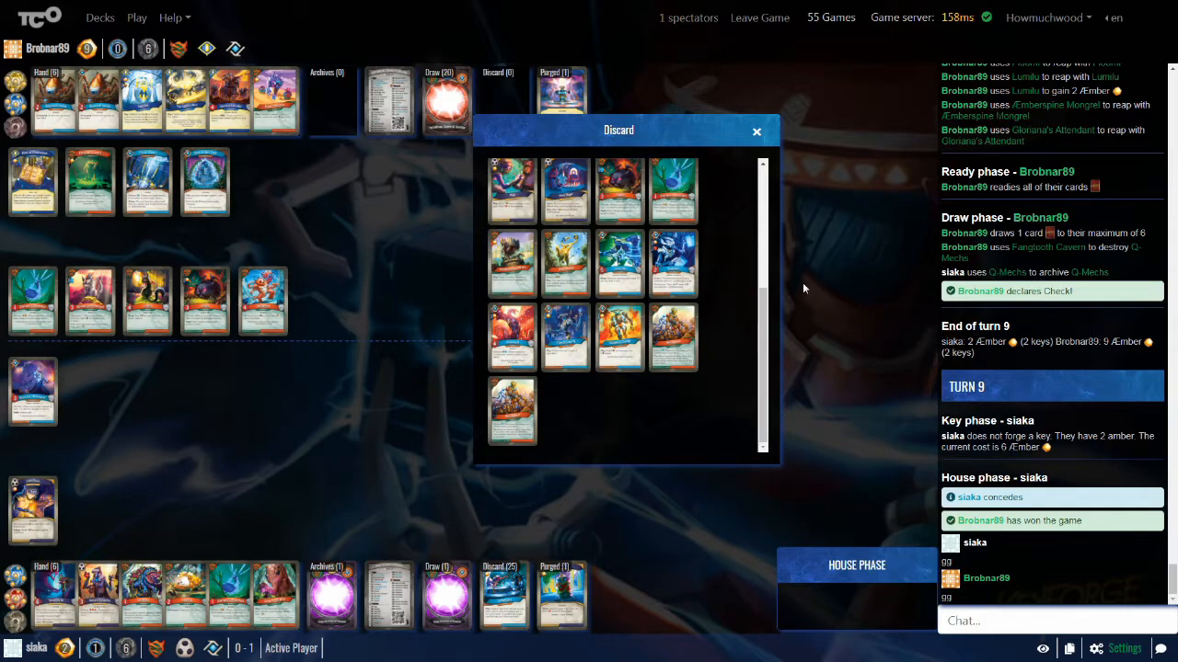
scroll("down", 3)
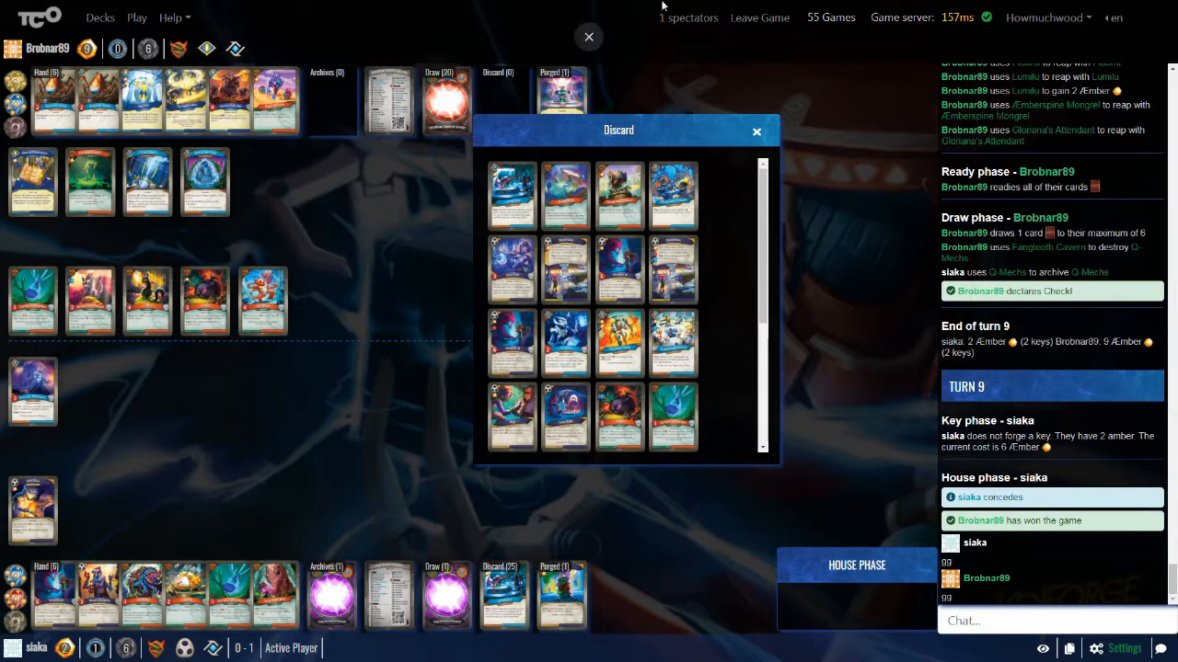
mouse_move(756, 132)
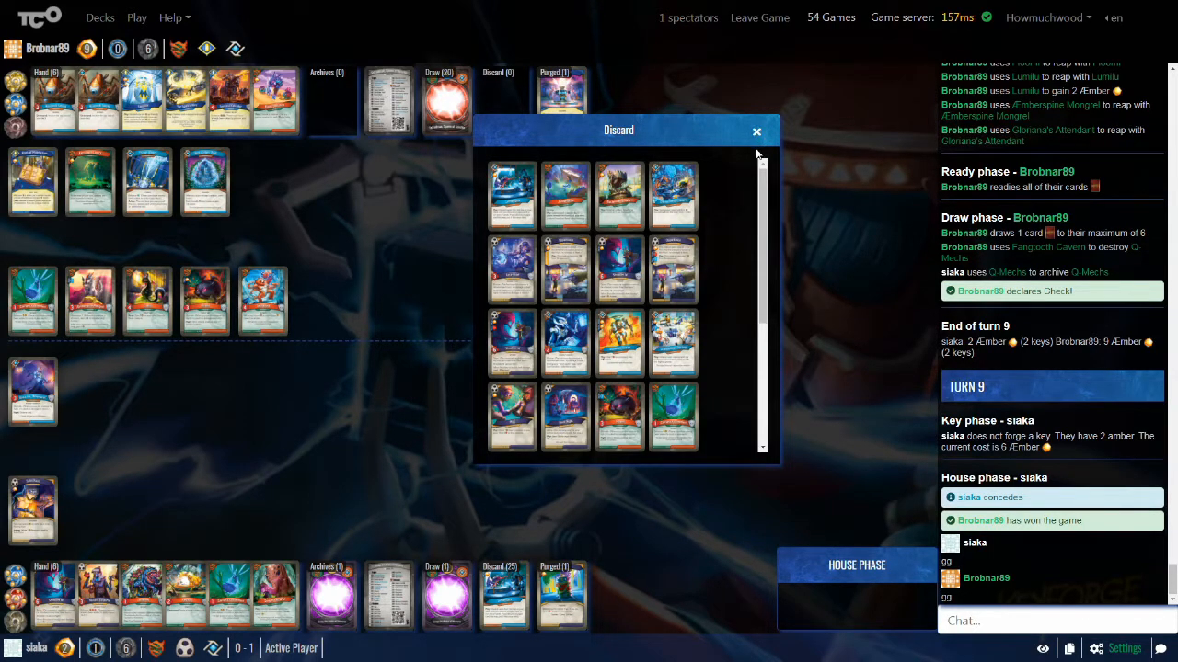
mouse_move(743, 164)
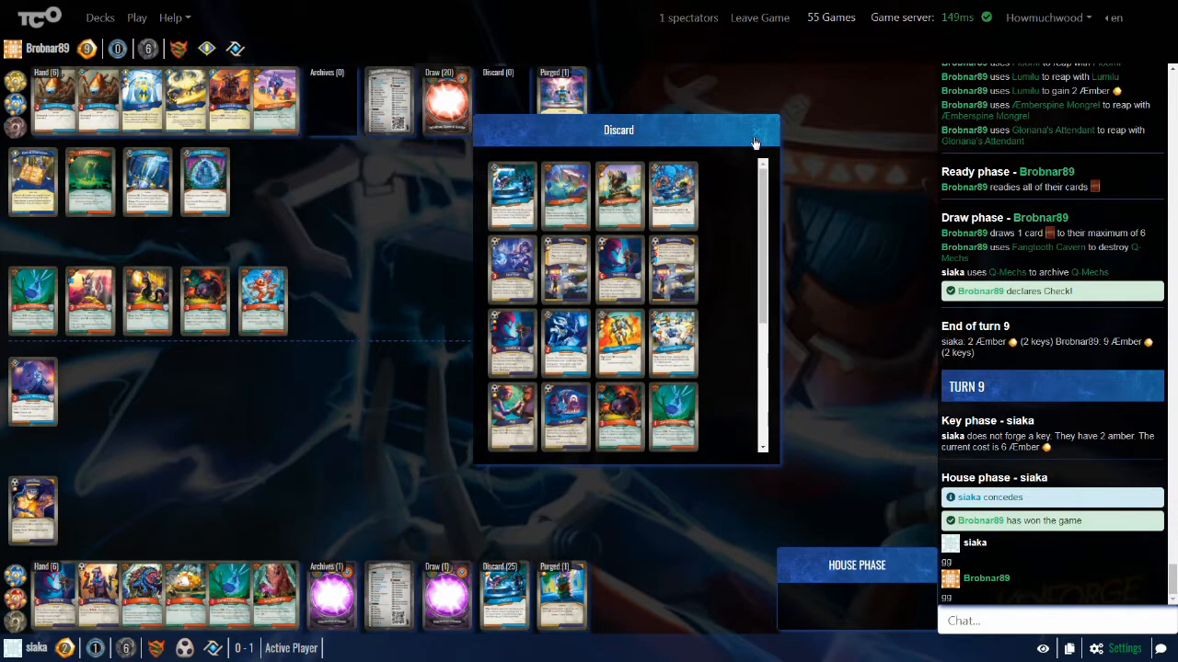
mouse_move(756, 142)
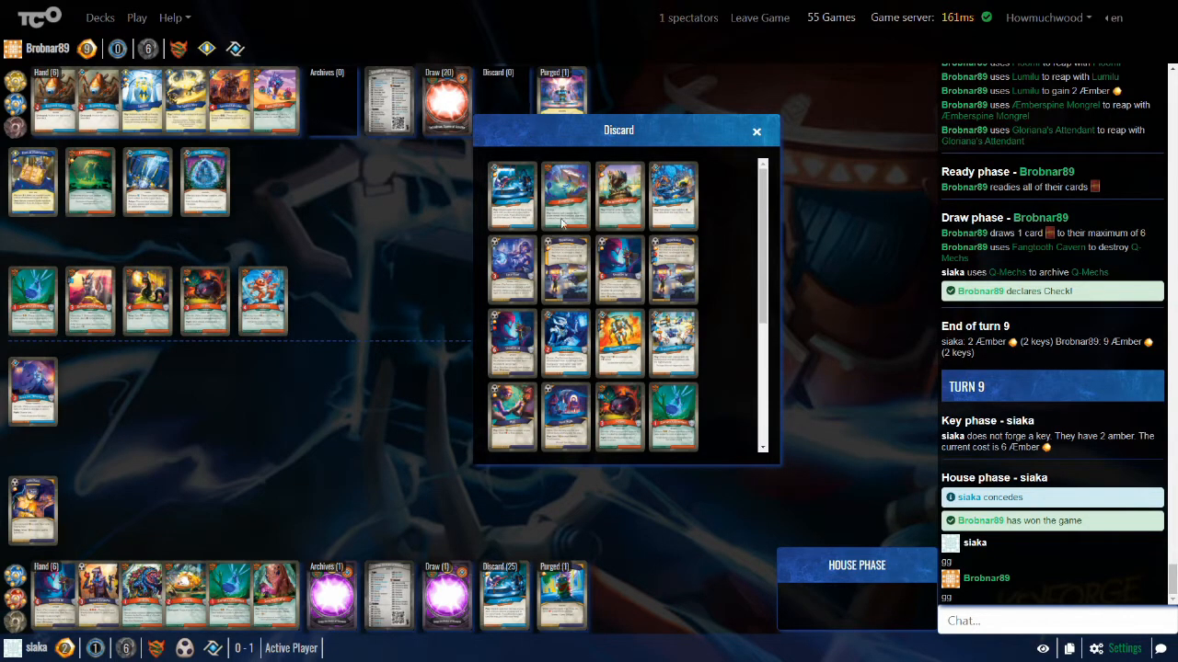
mouse_move(813, 319)
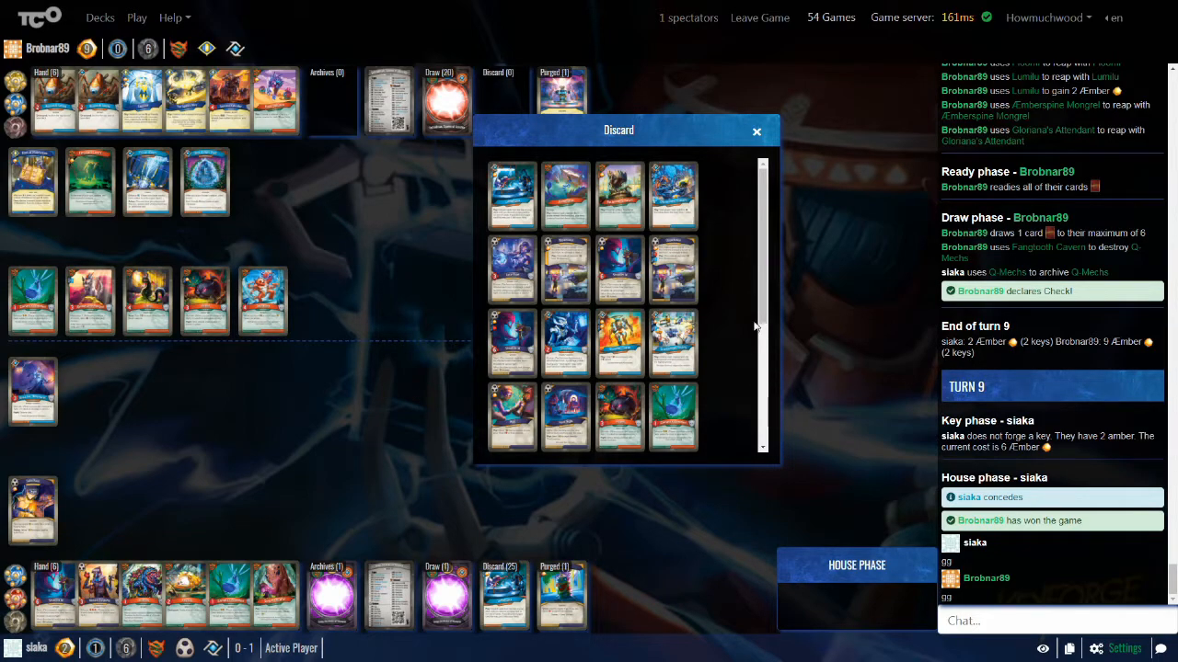
mouse_move(750, 328)
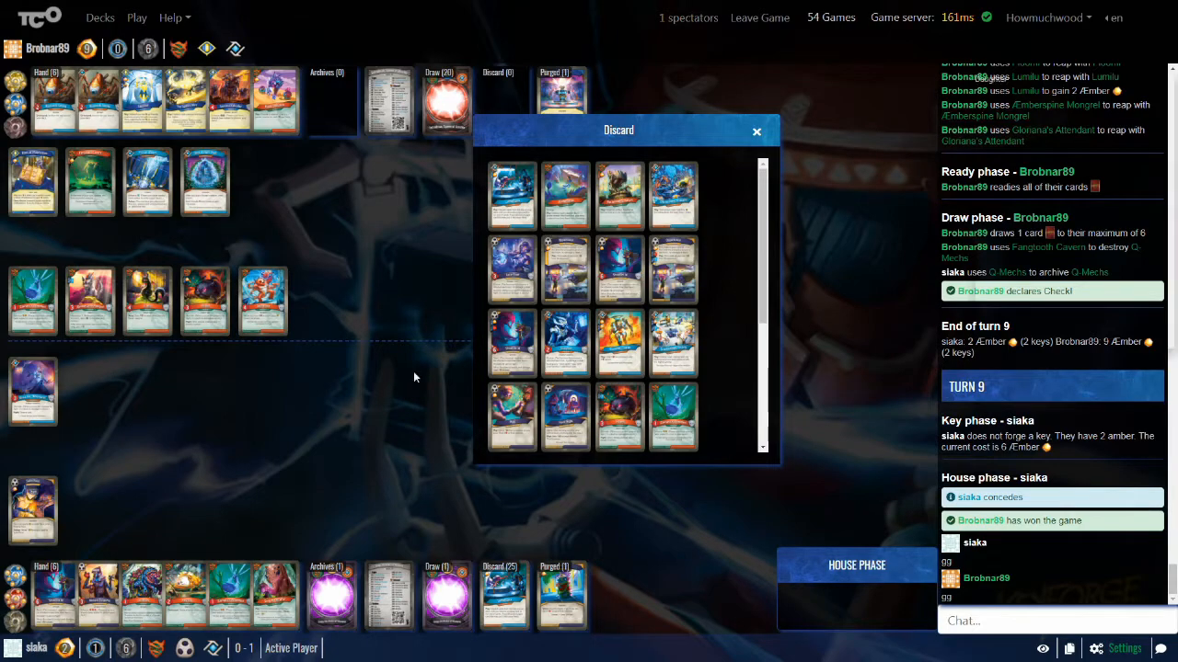
mouse_move(311, 538)
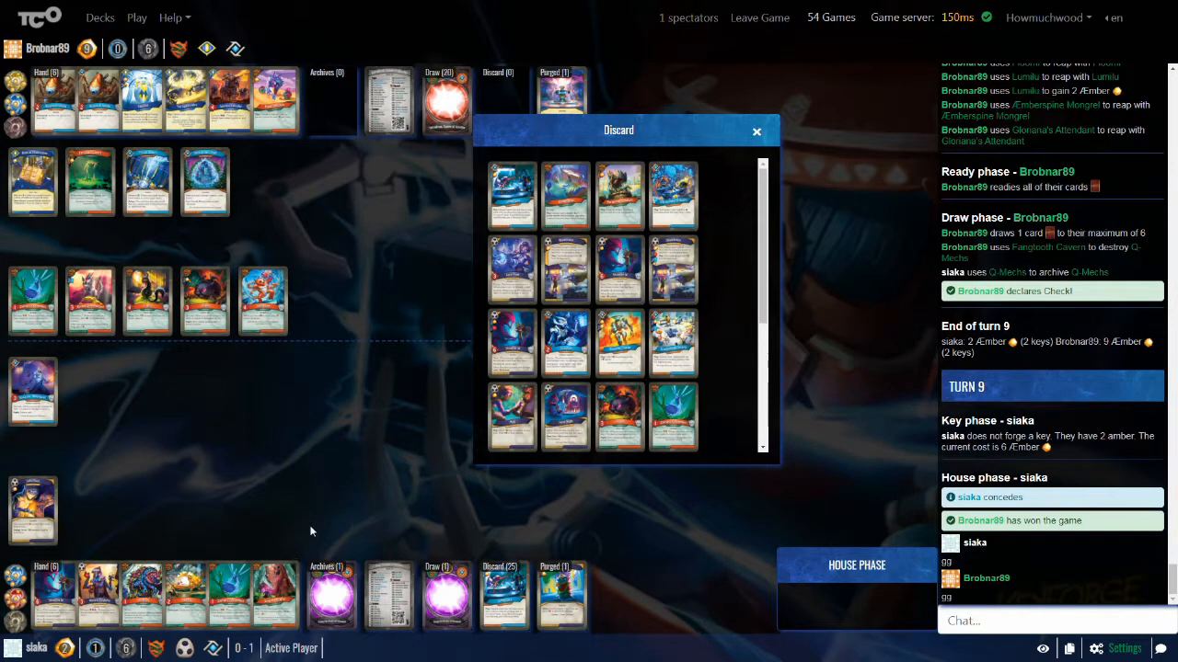
Step: Close siaka's Discard window to return to the finished game board
left_click(757, 130)
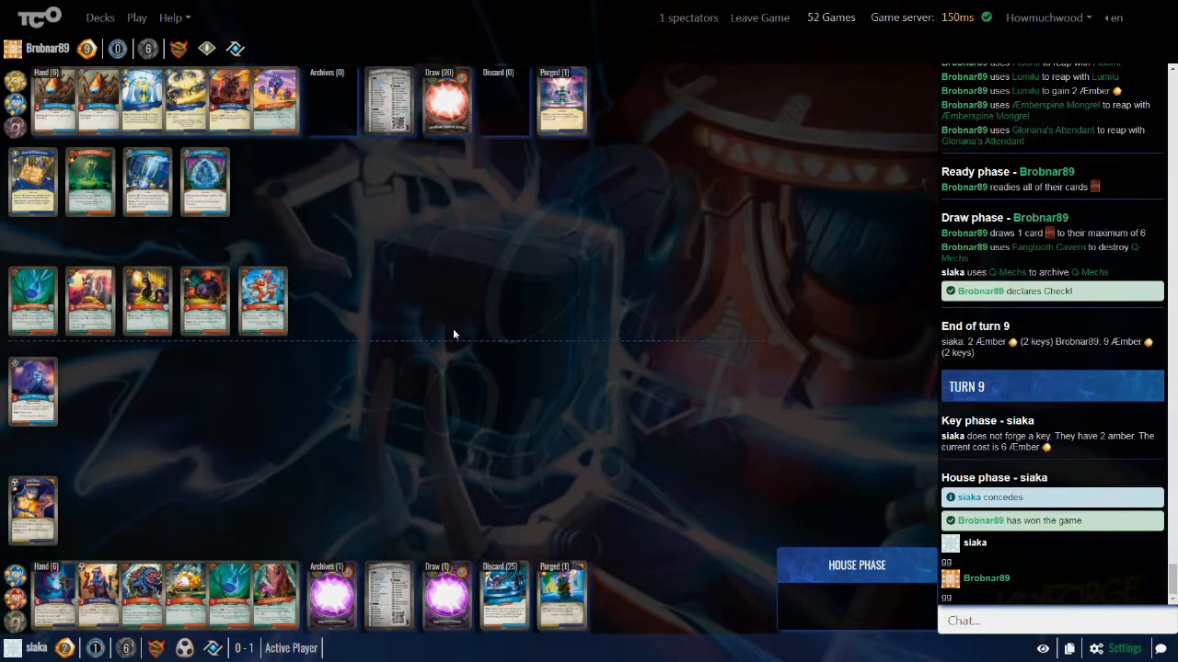